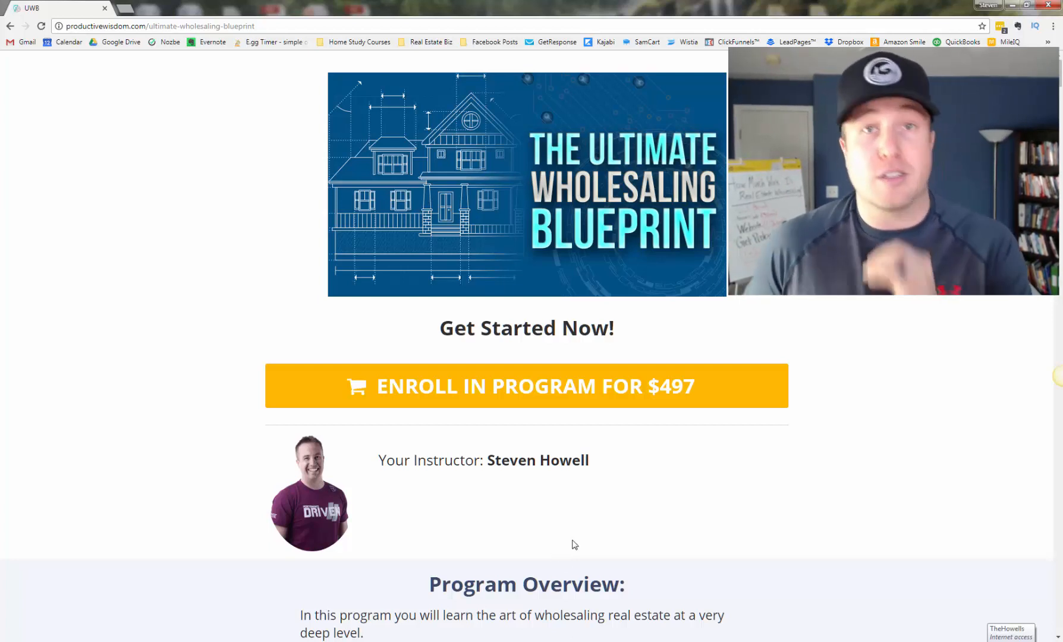
scroll("down", 3)
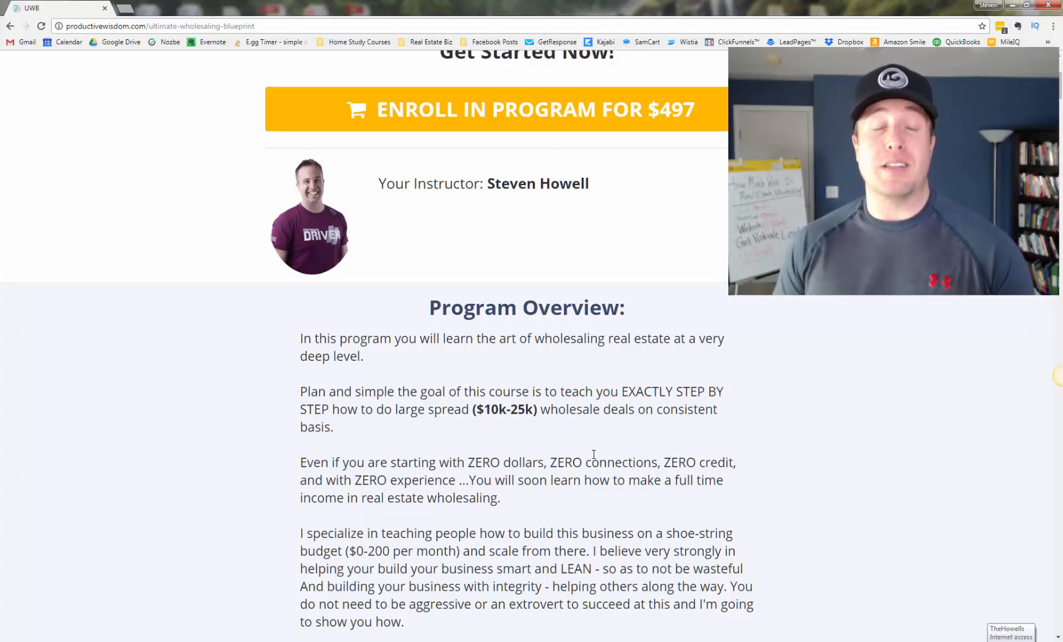
scroll("down", 3)
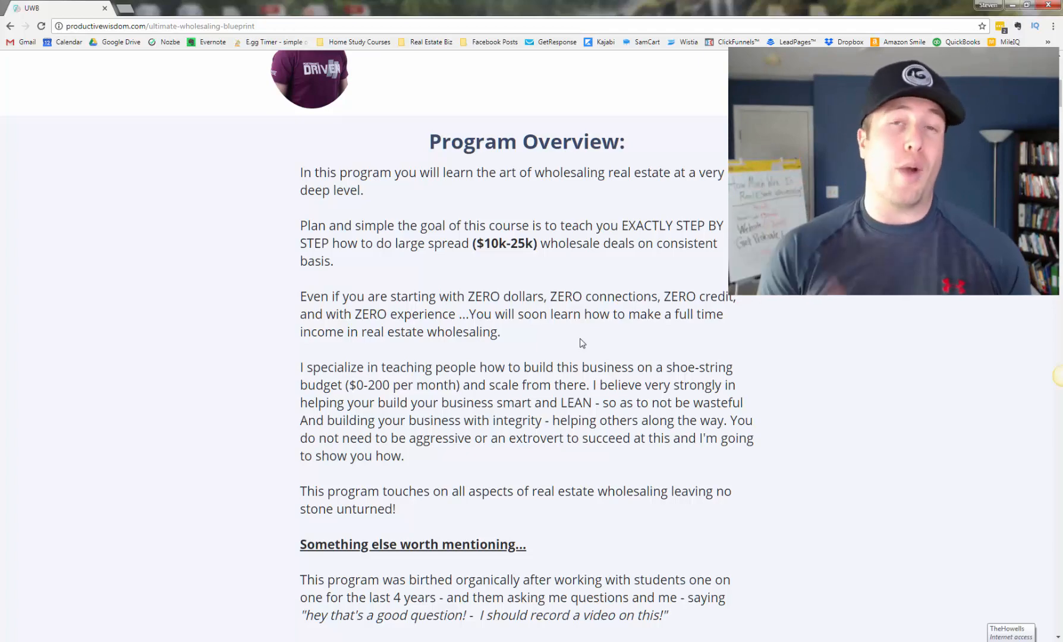
scroll("down", 3)
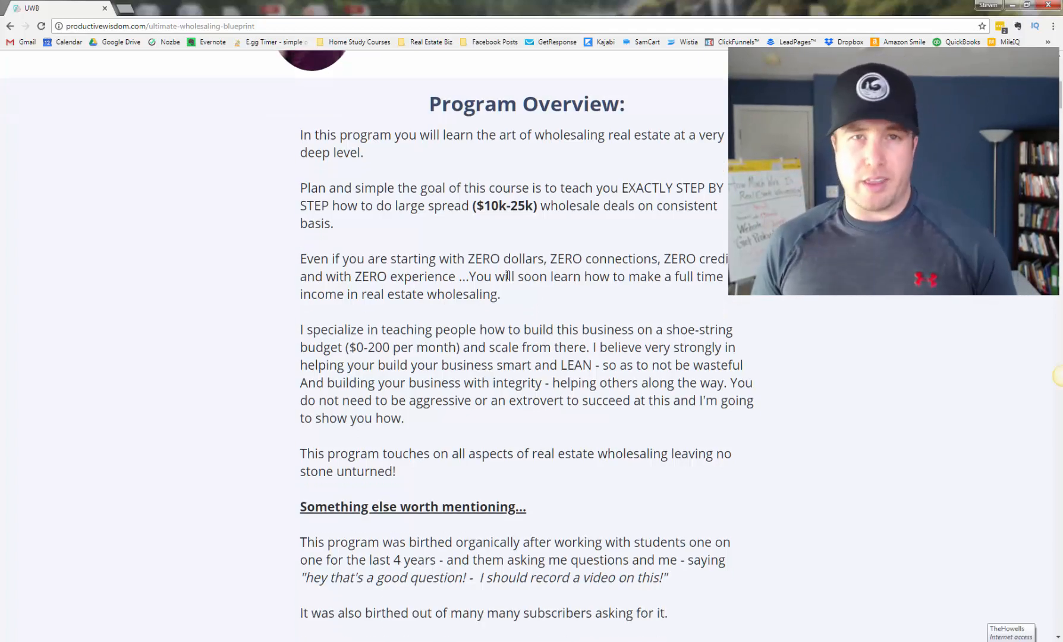
scroll("down", 3)
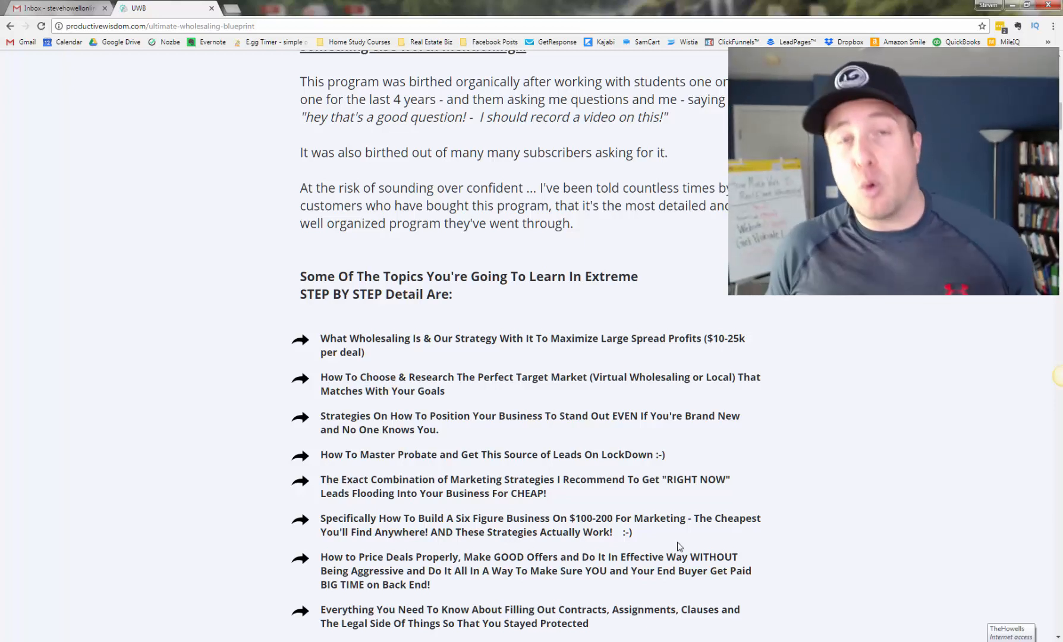
scroll("down", 3)
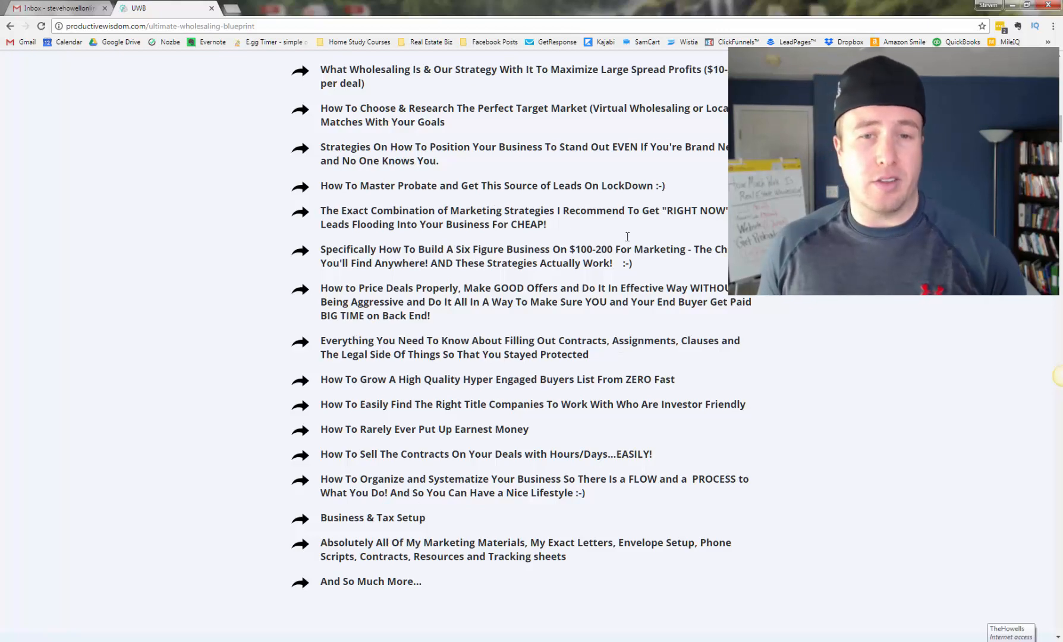
scroll("down", 3)
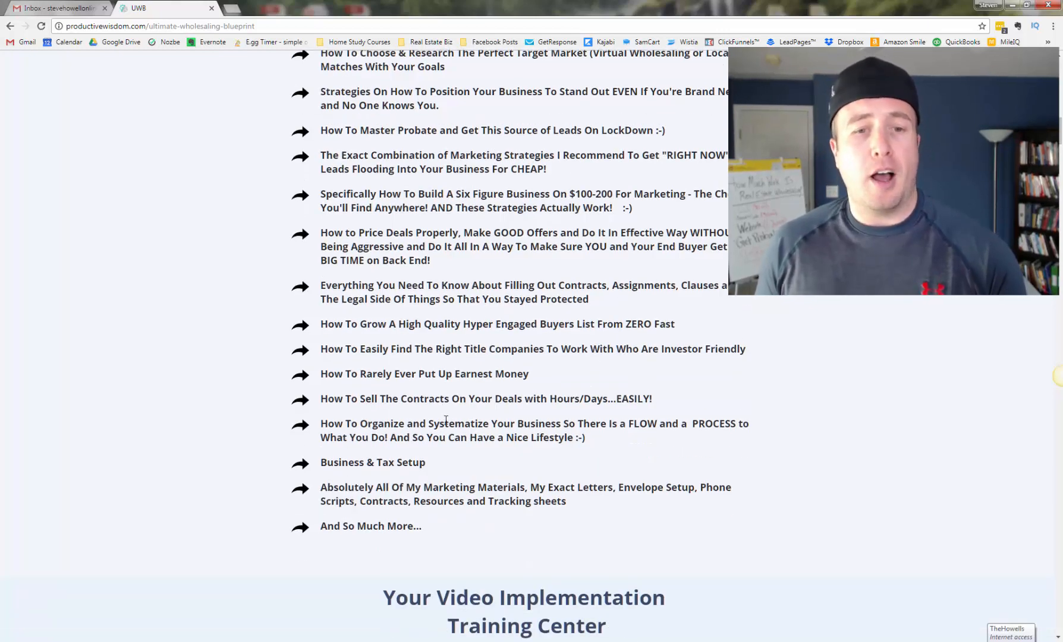
scroll("down", 3)
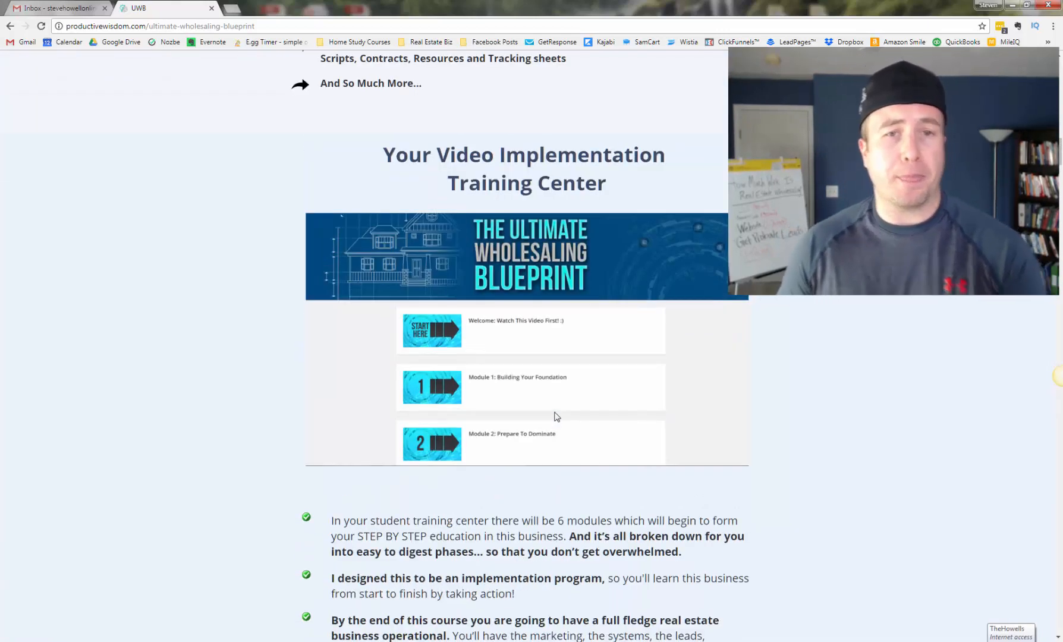
mouse_move(434, 109)
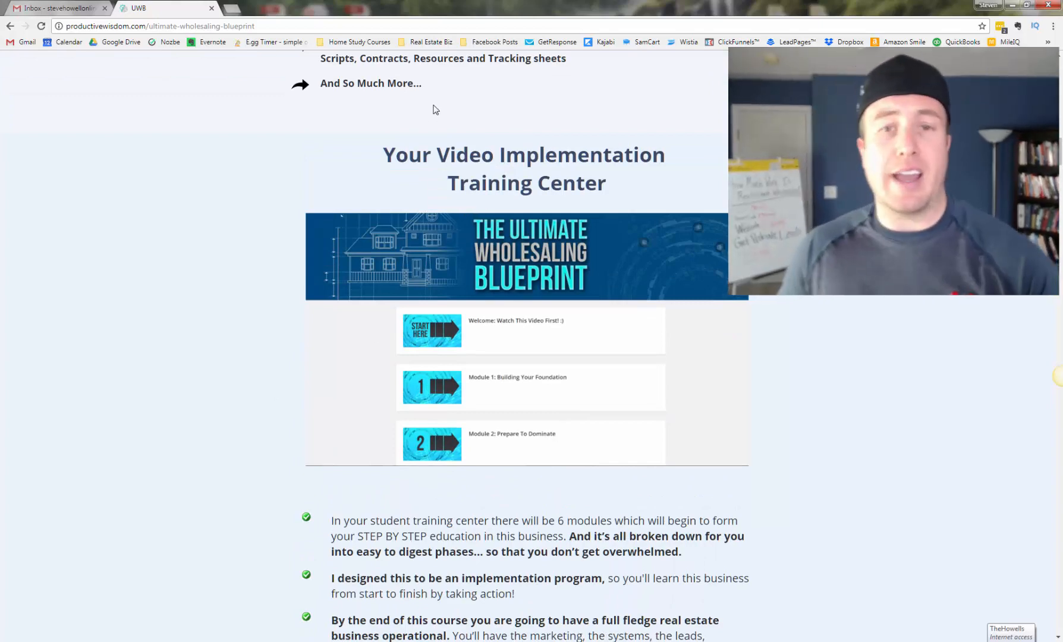
scroll("down", 3)
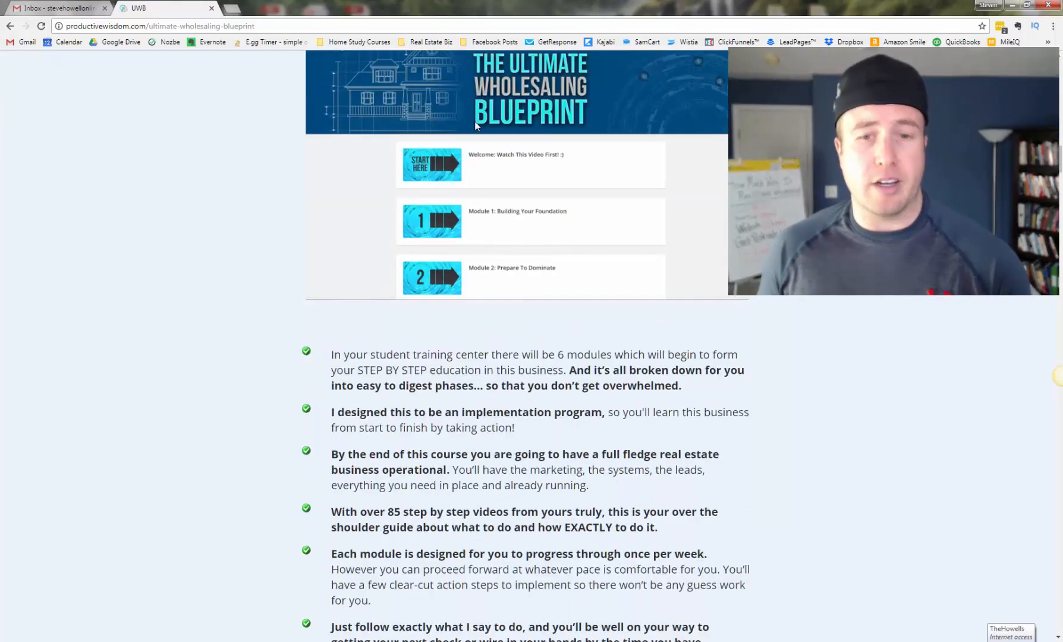
scroll("down", 3)
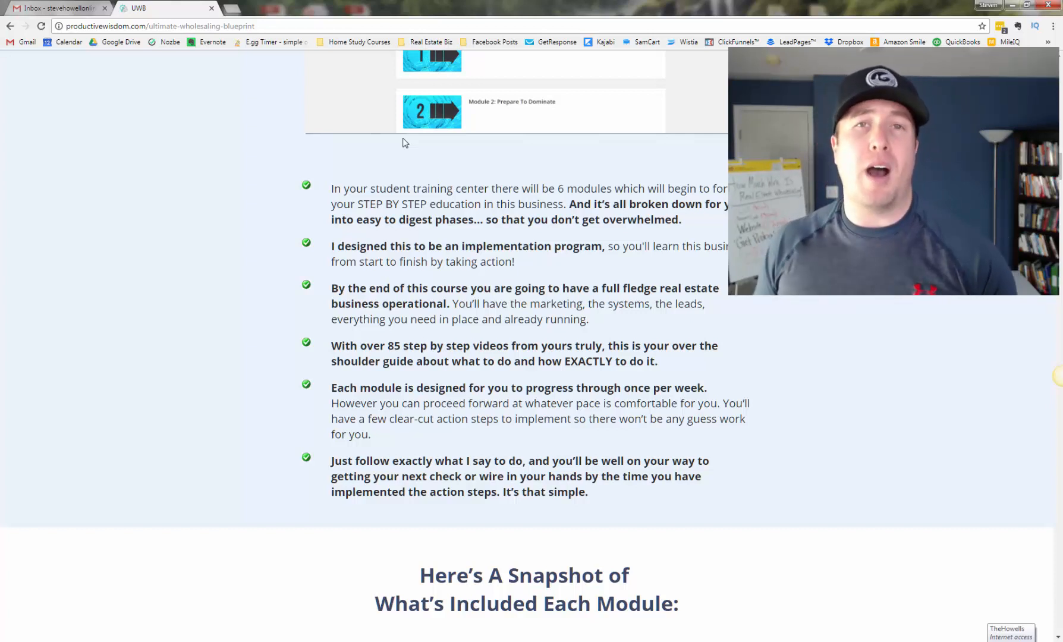
scroll("down", 3)
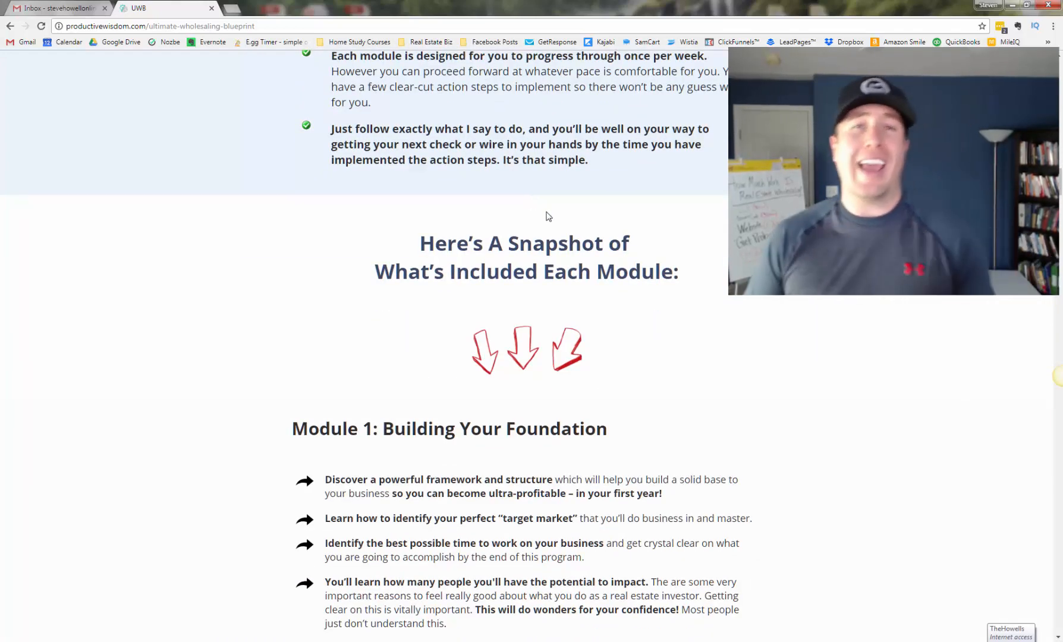
scroll("down", 3)
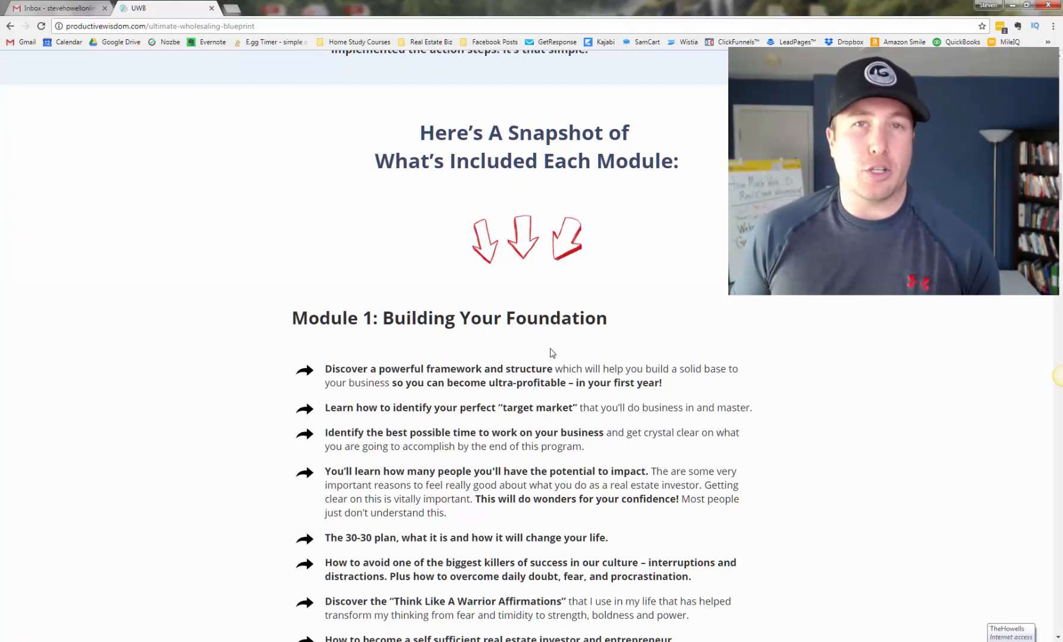
mouse_move(637, 297)
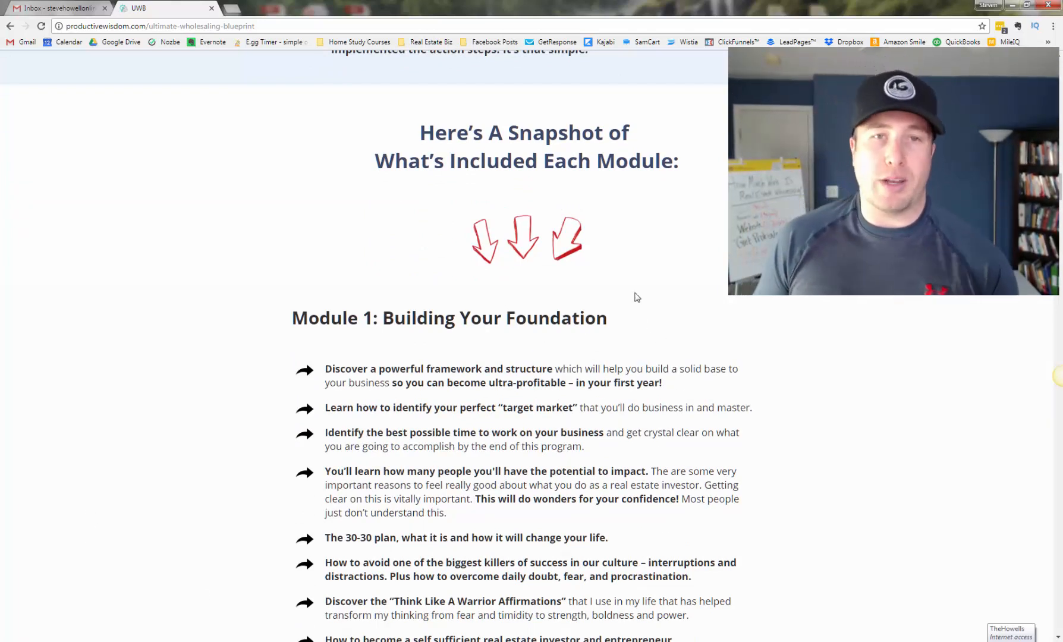
scroll("down", 3)
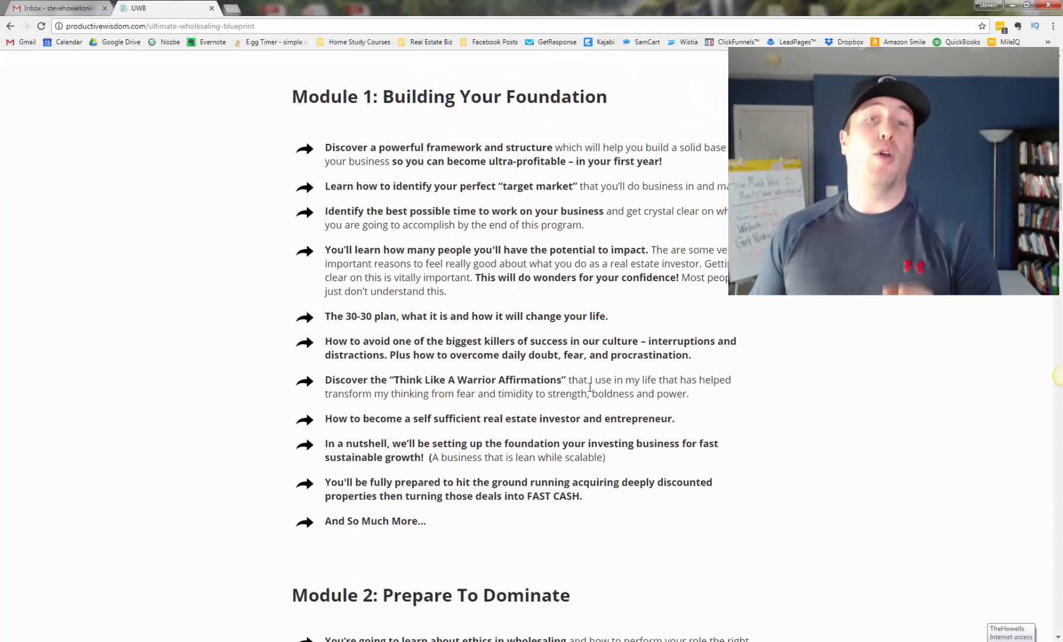
mouse_move(593, 359)
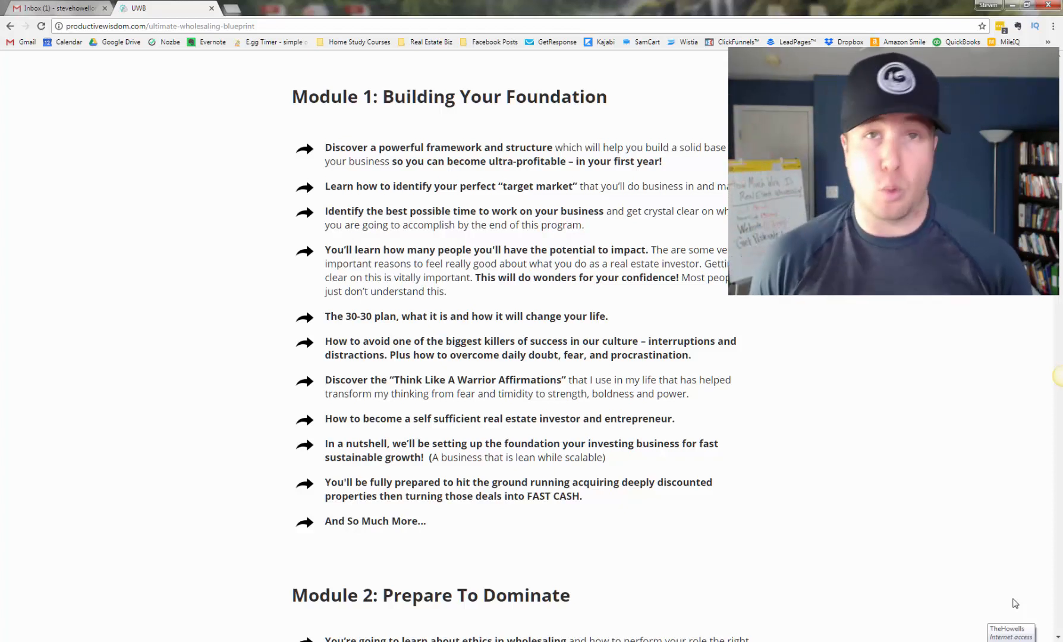
mouse_move(967, 566)
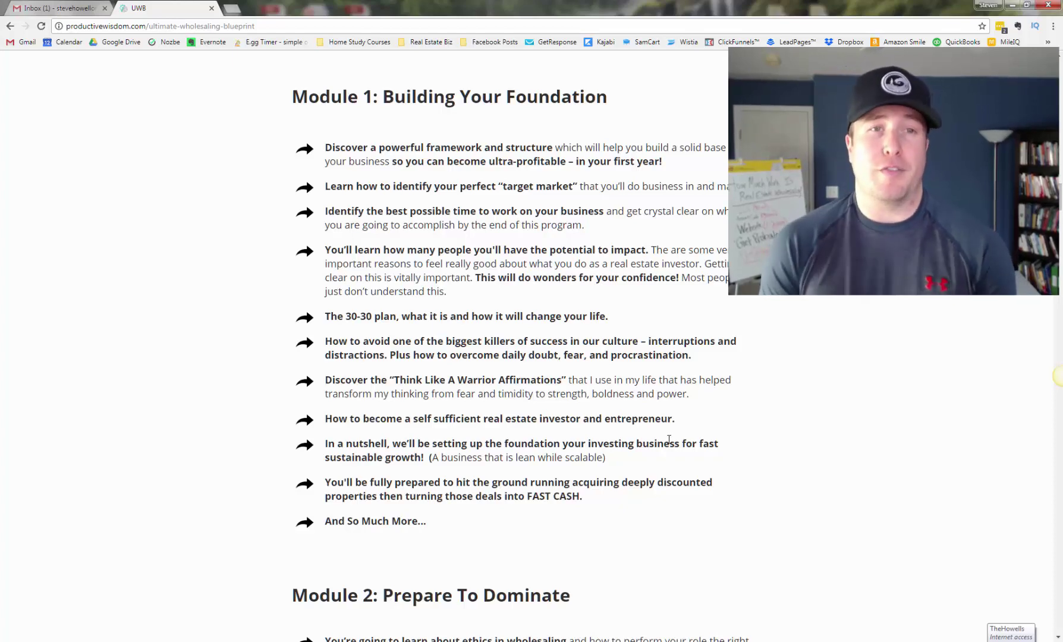
scroll("down", 3)
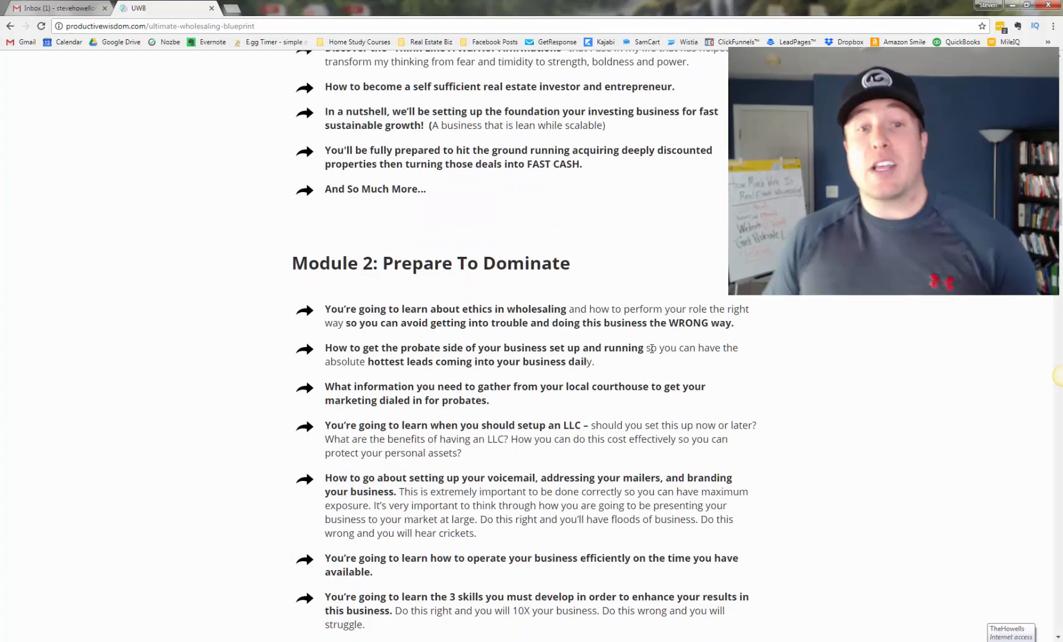
scroll("down", 3)
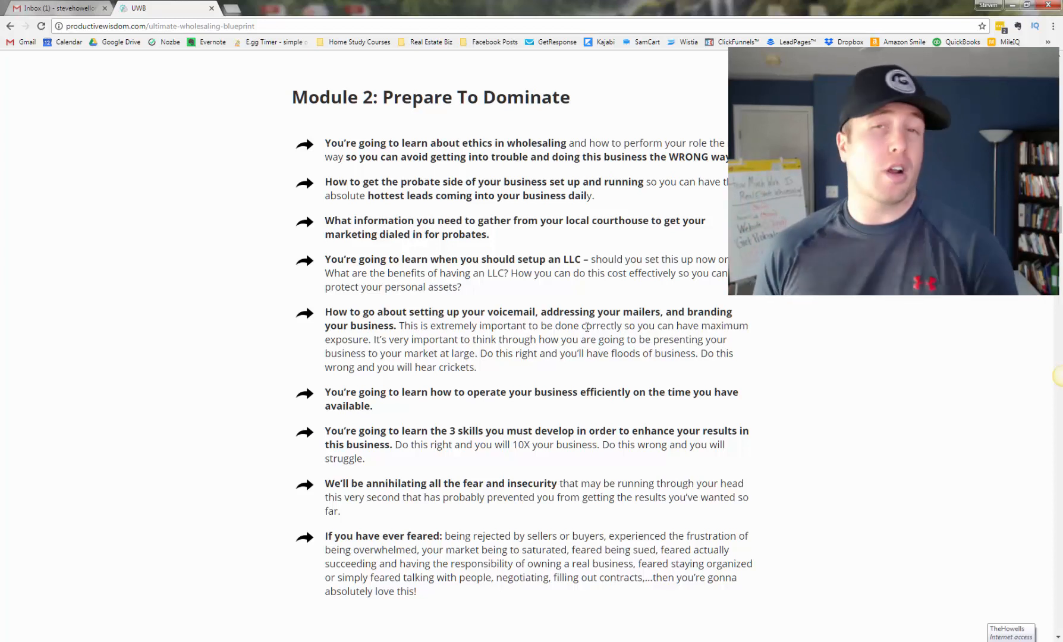
scroll("down", 3)
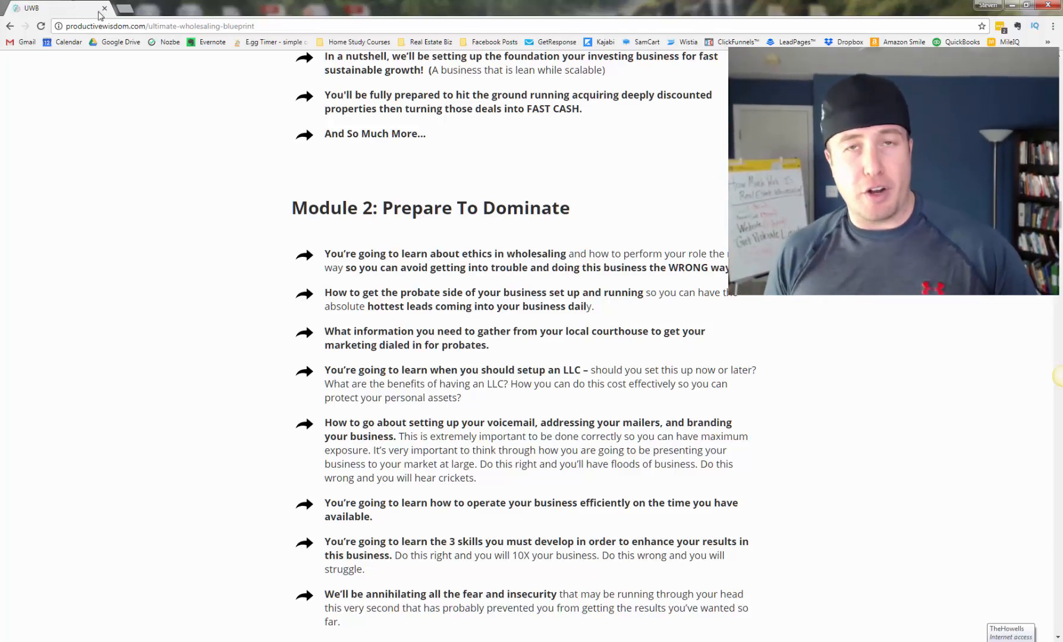
scroll("down", 3)
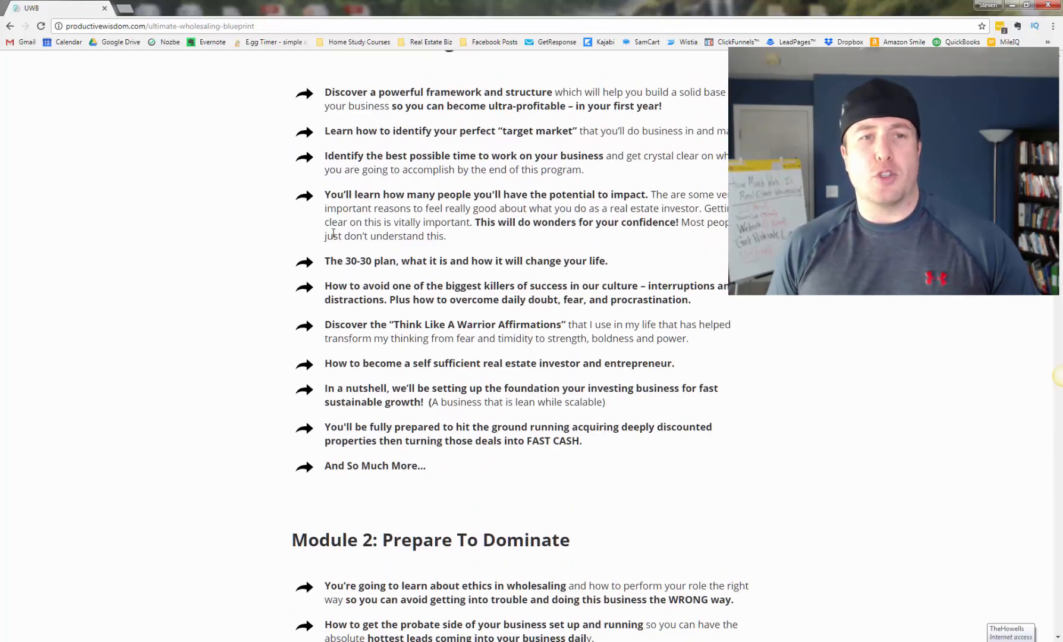
scroll("down", 3)
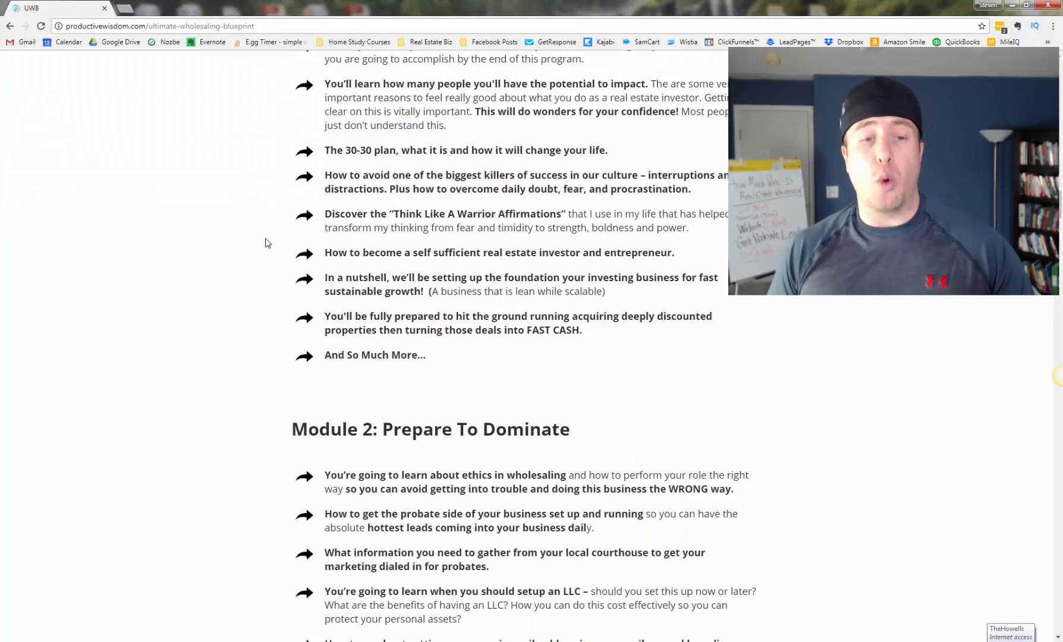
scroll("down", 3)
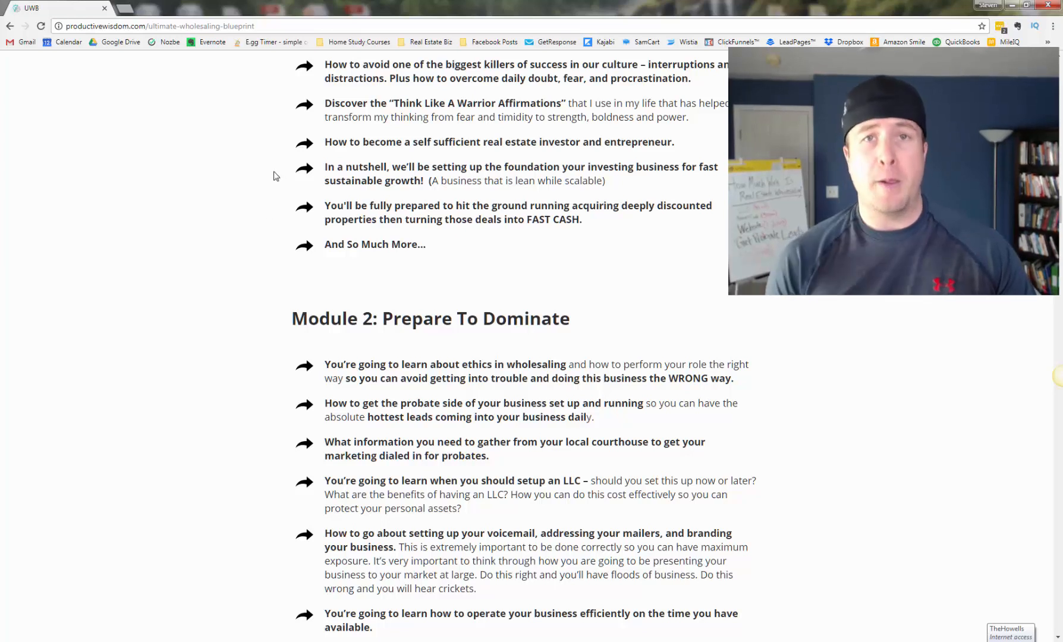
scroll("down", 3)
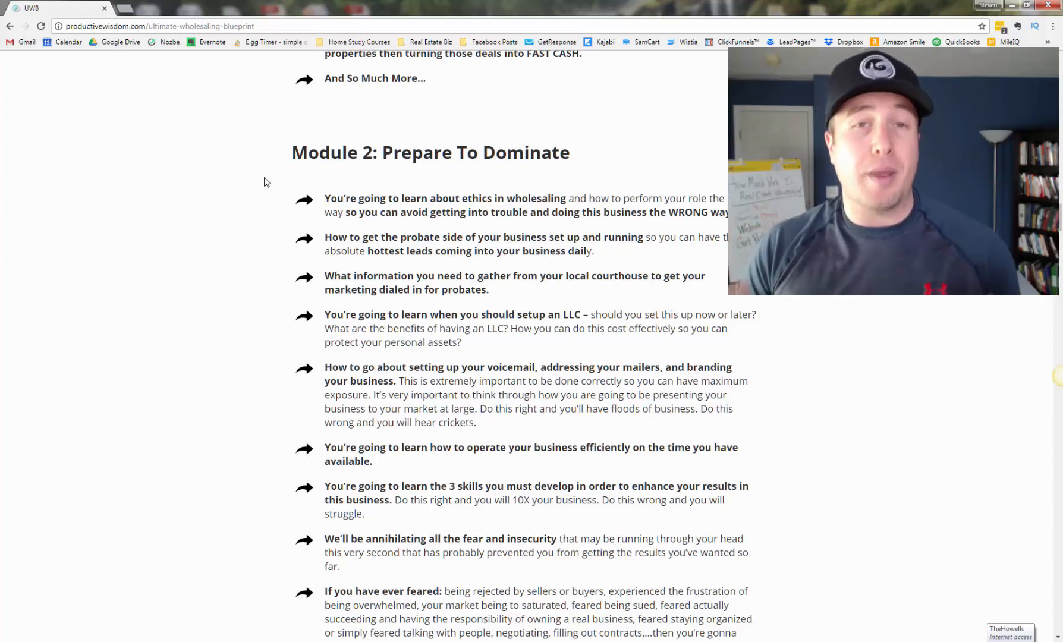
scroll("down", 3)
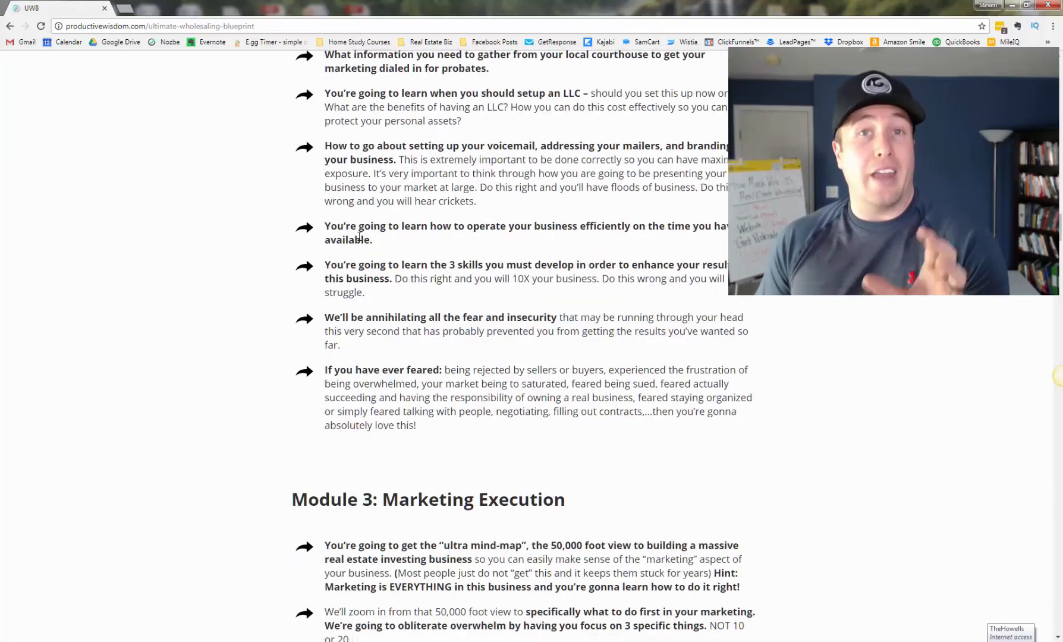
scroll("down", 3)
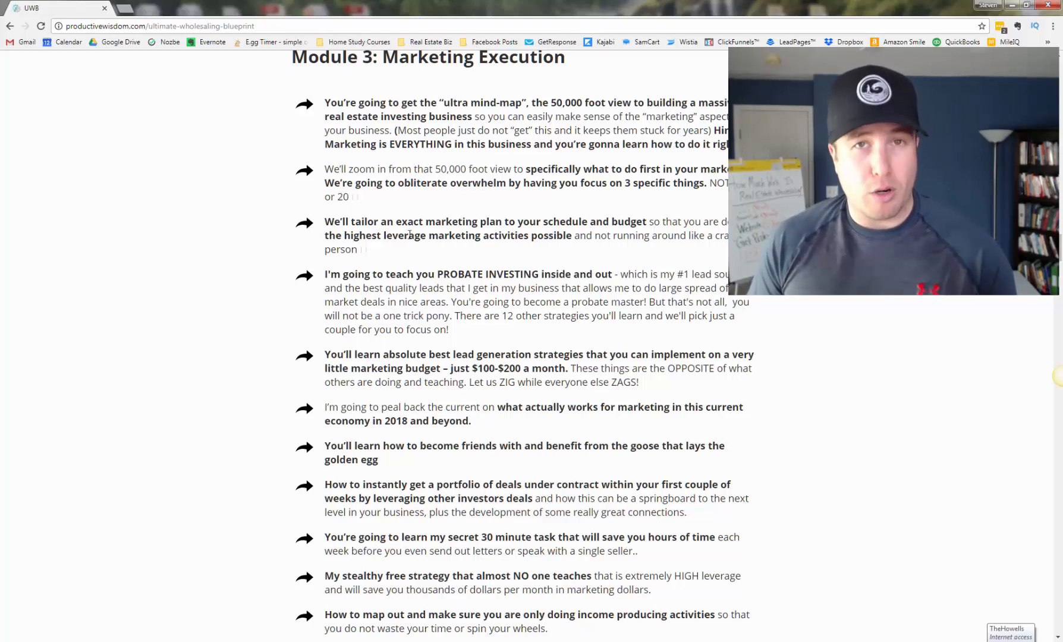
scroll("down", 3)
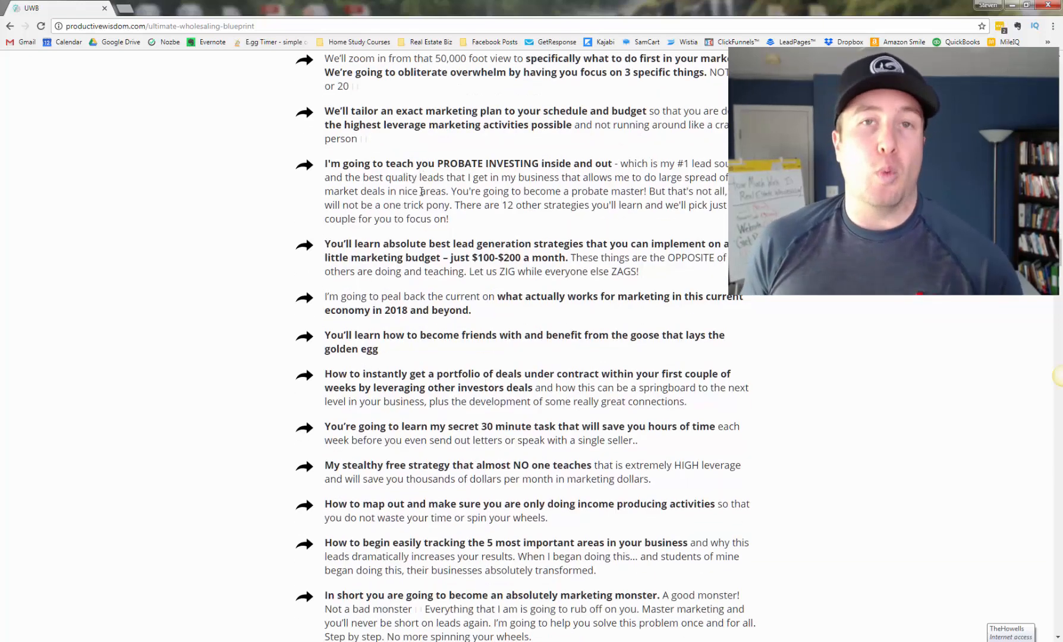
scroll("up", 3)
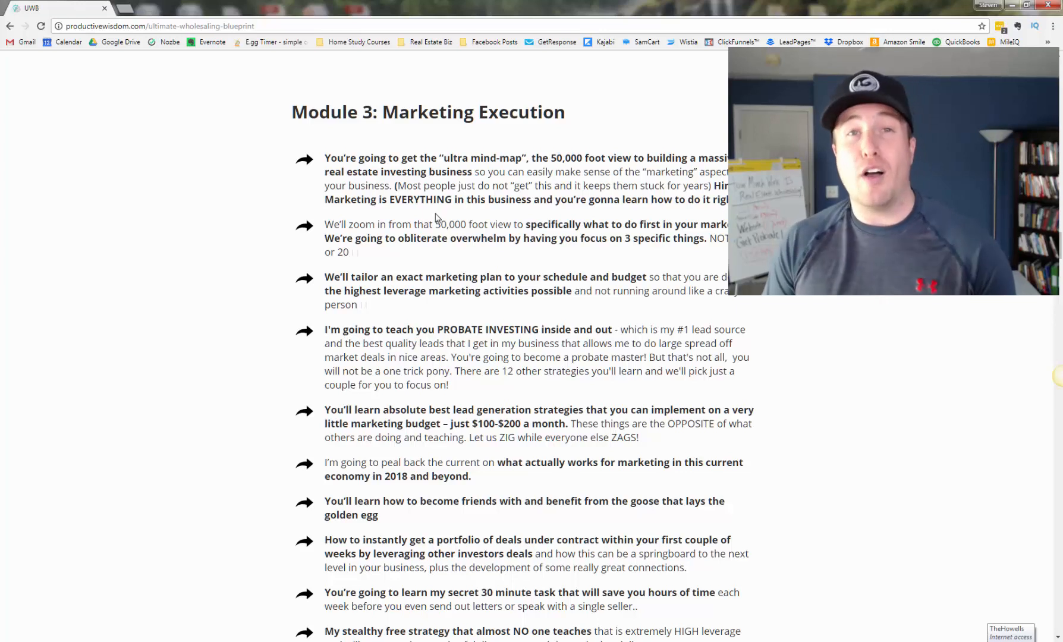
mouse_move(508, 146)
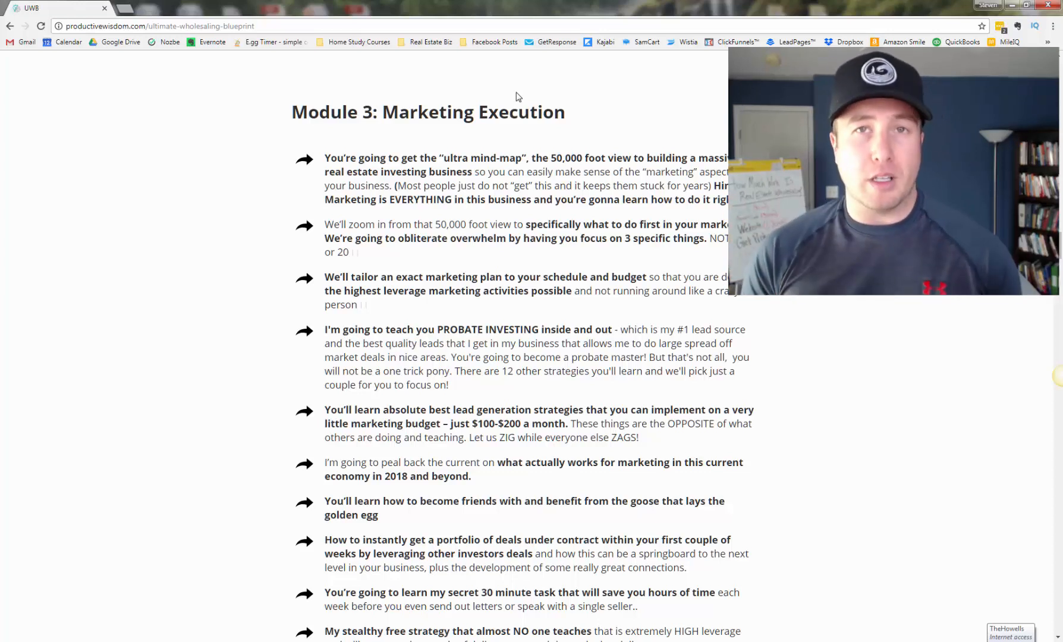
scroll("down", 3)
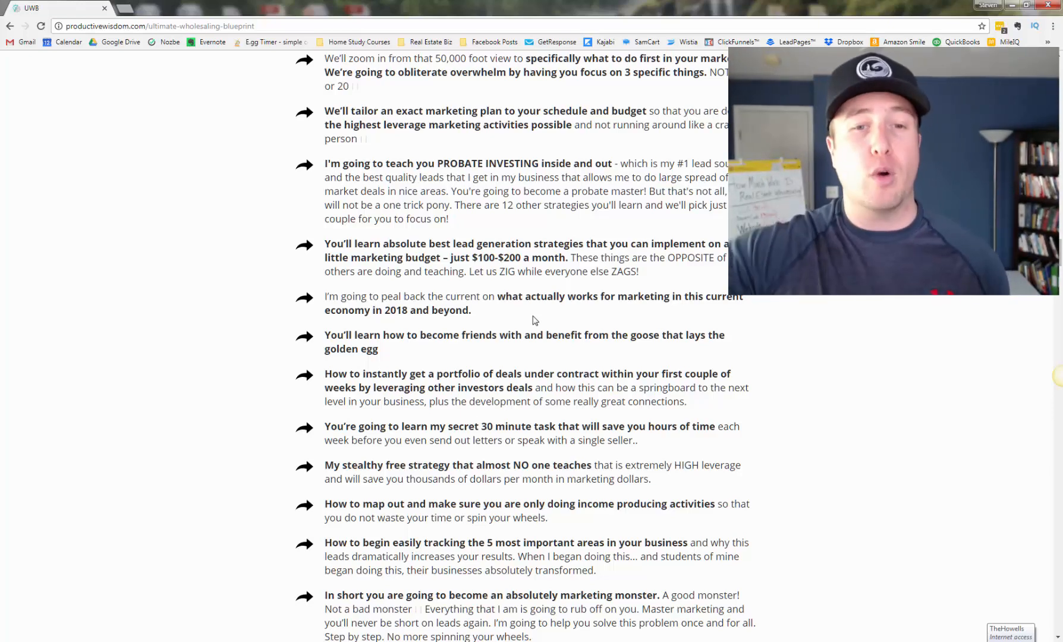
scroll("down", 3)
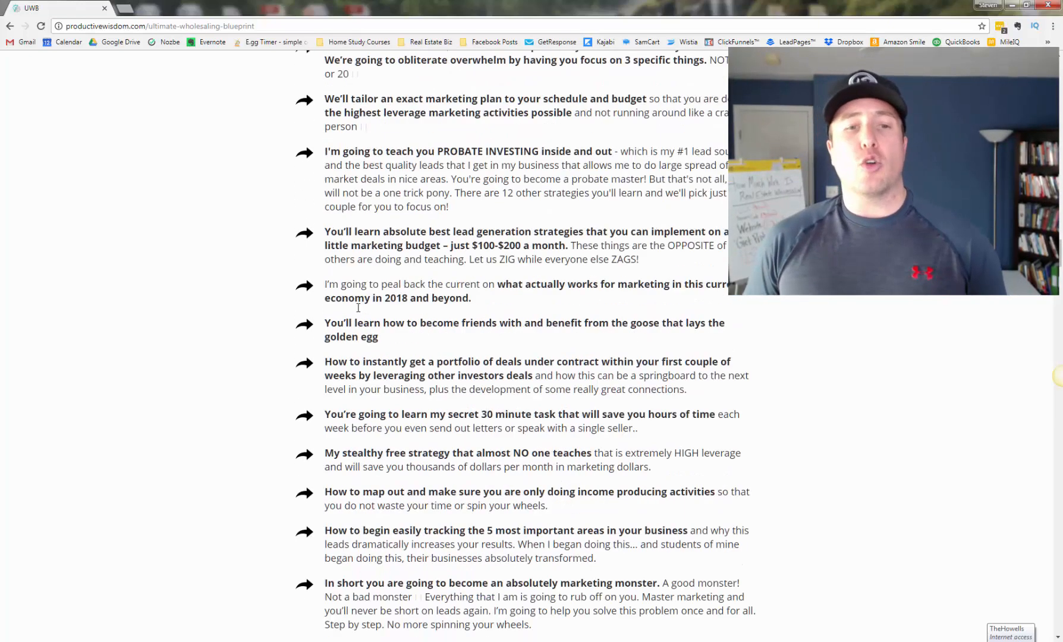
scroll("up", 3)
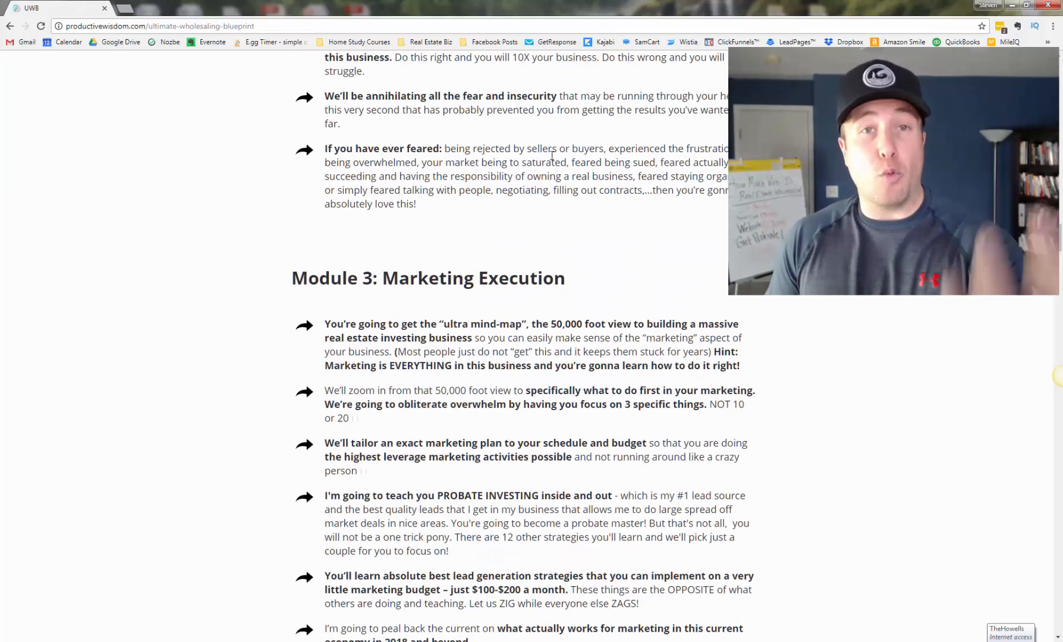
scroll("down", 3)
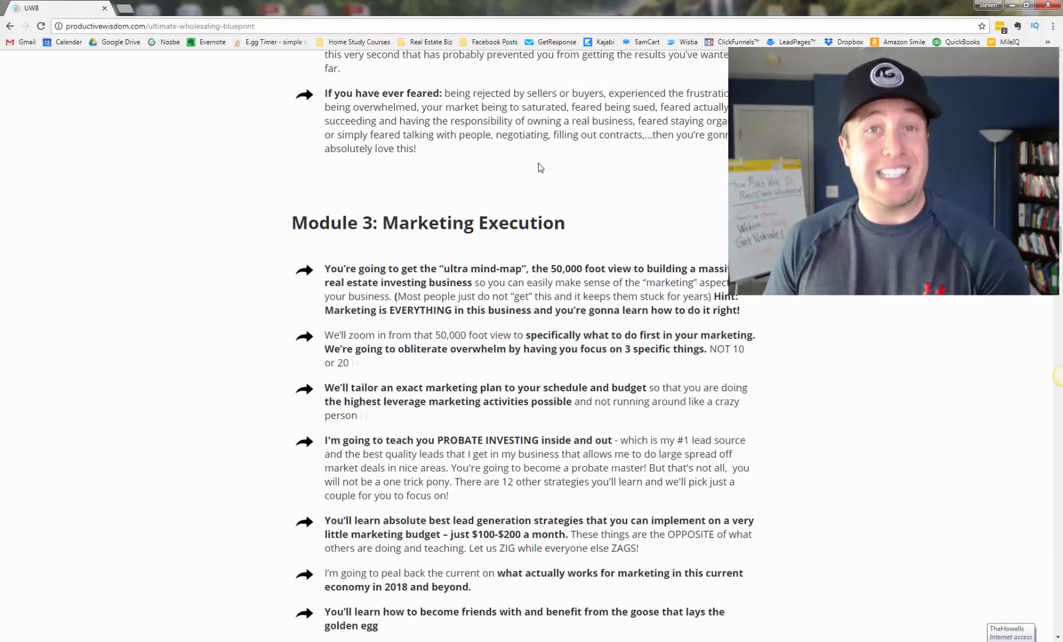
scroll("down", 3)
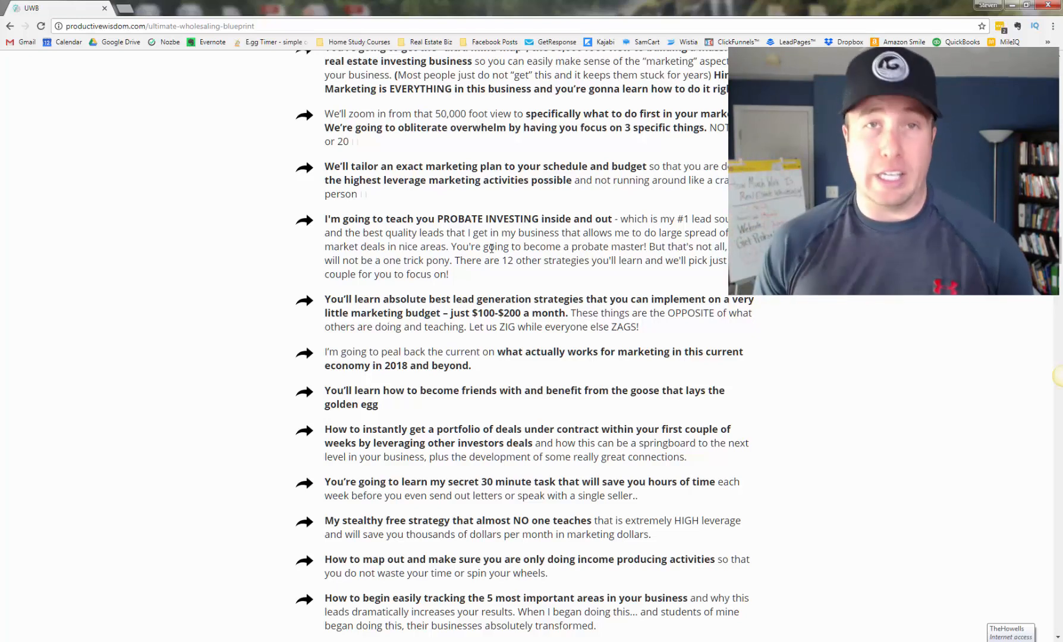
scroll("down", 3)
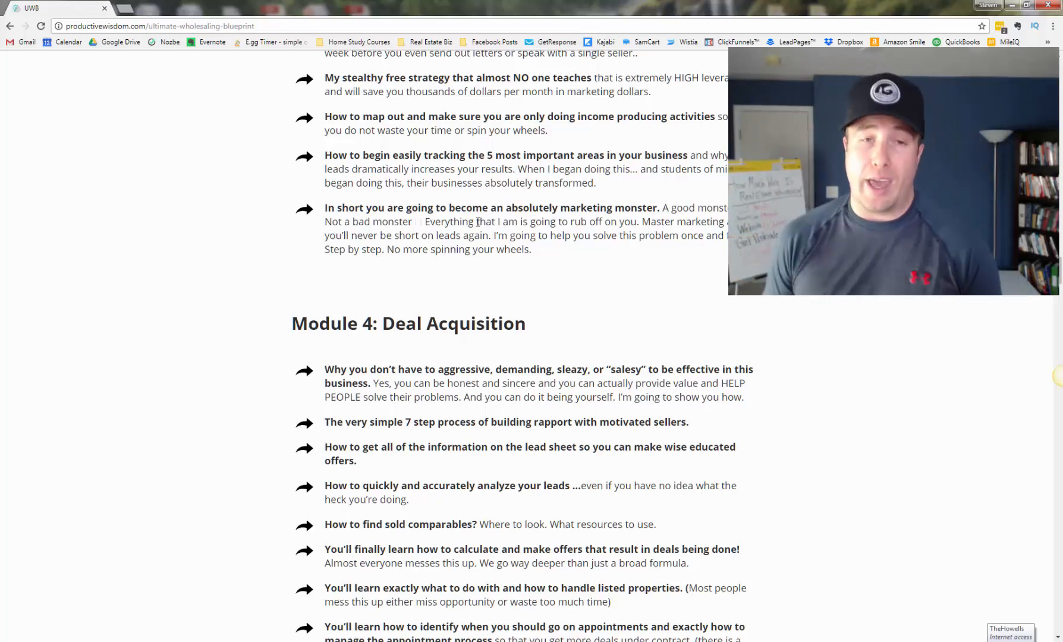
scroll("down", 3)
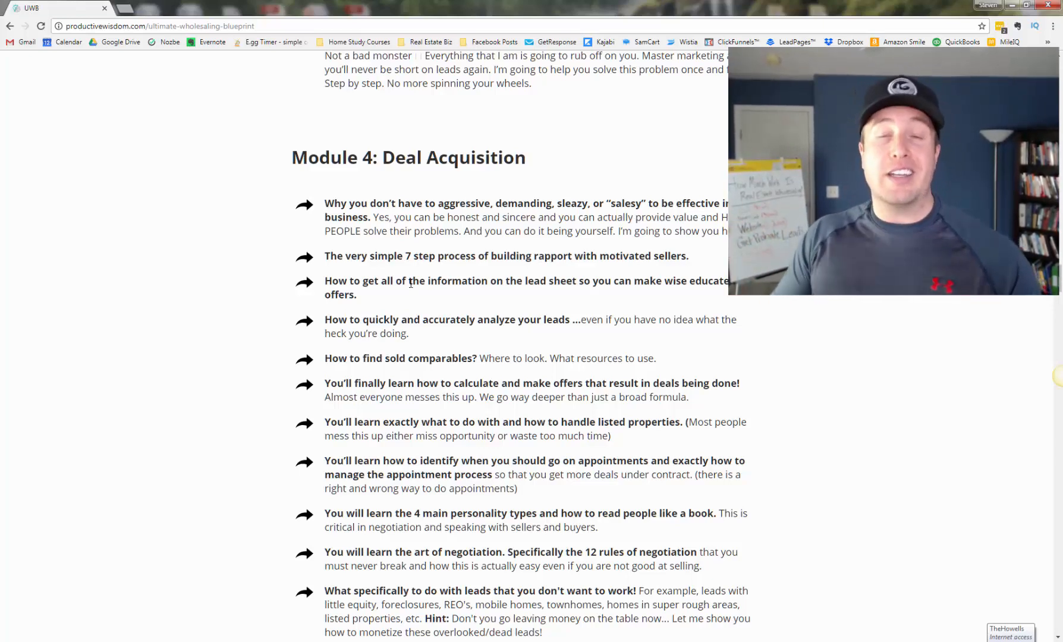
scroll("down", 3)
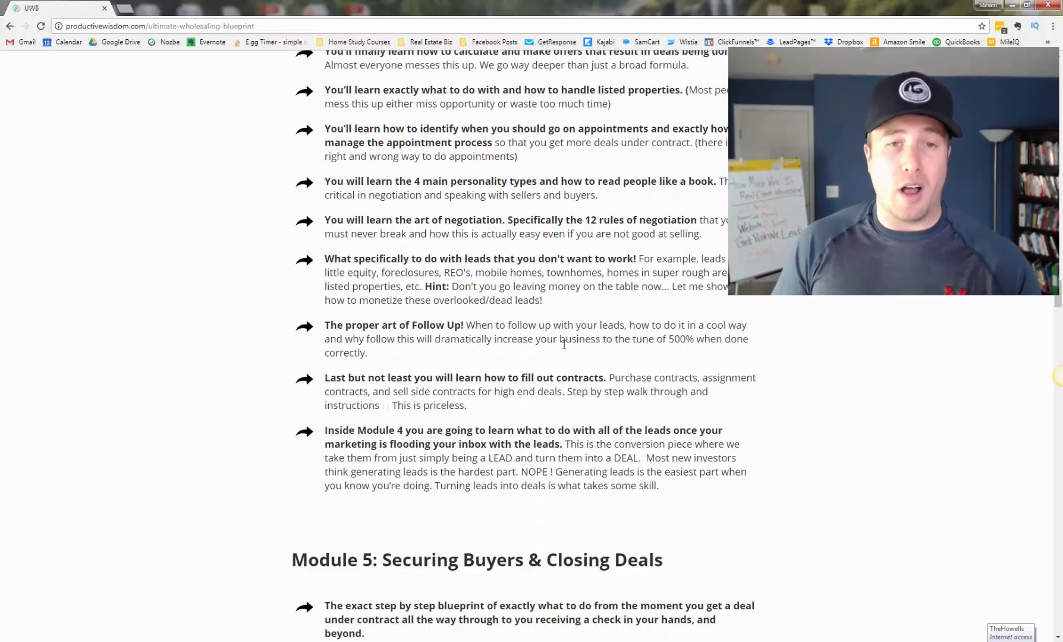
scroll("up", 3)
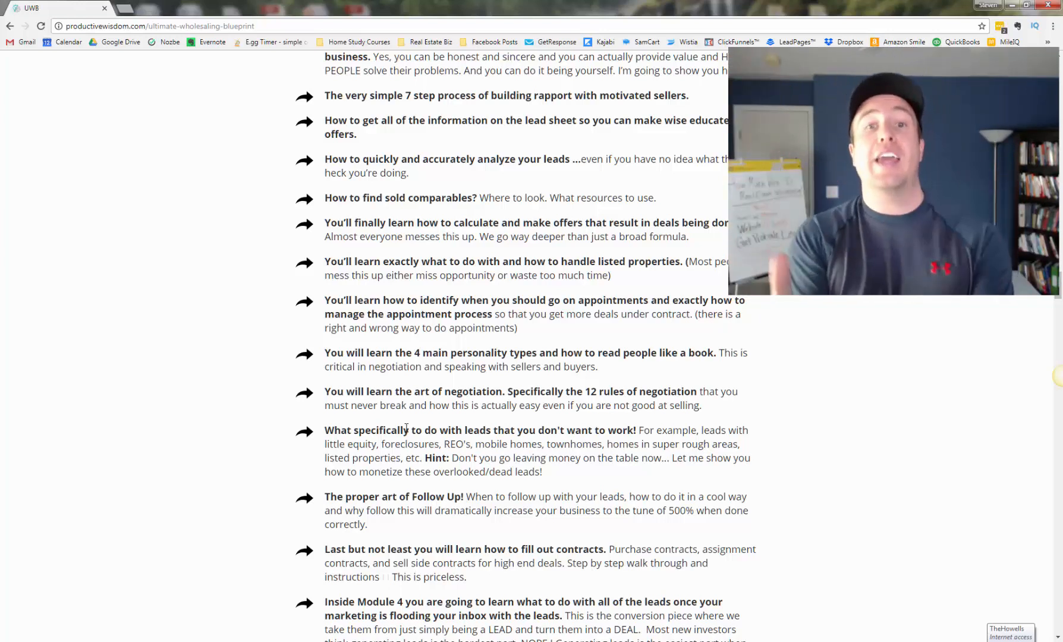
mouse_move(366, 473)
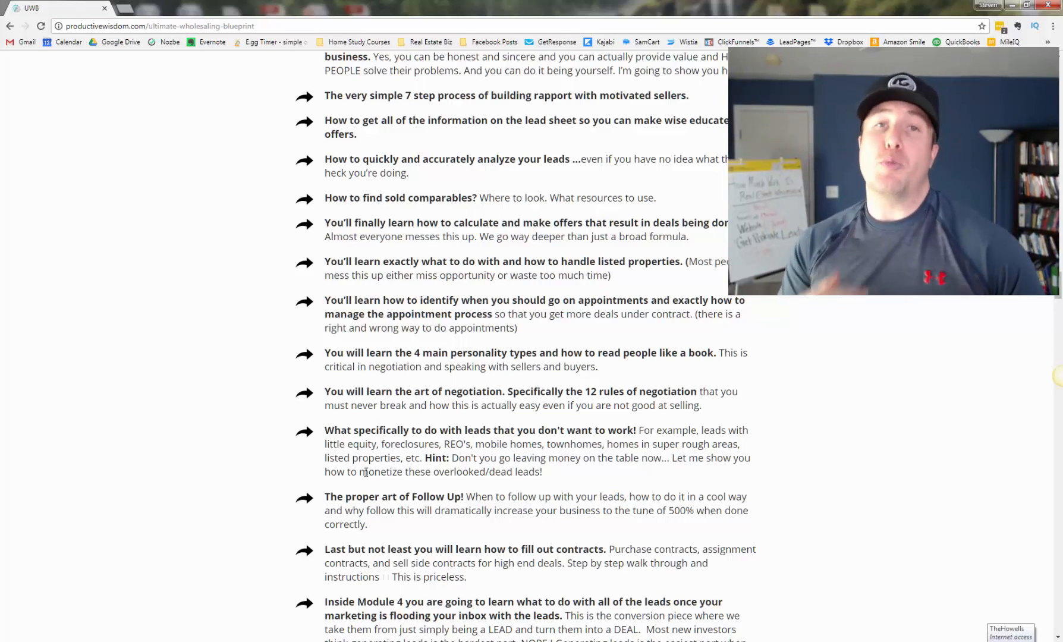
scroll("down", 3)
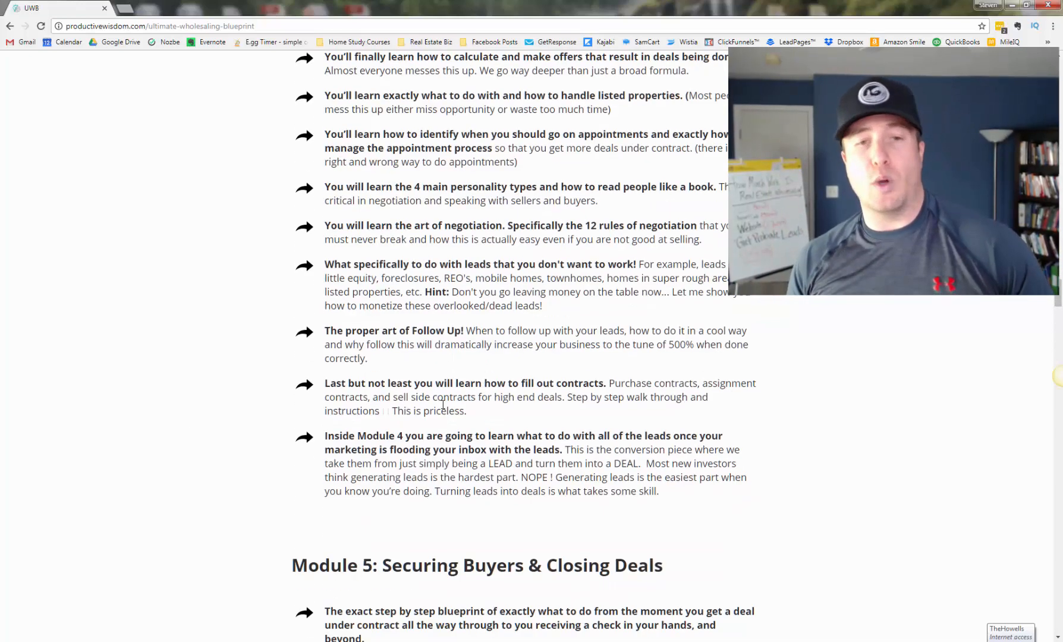
scroll("down", 3)
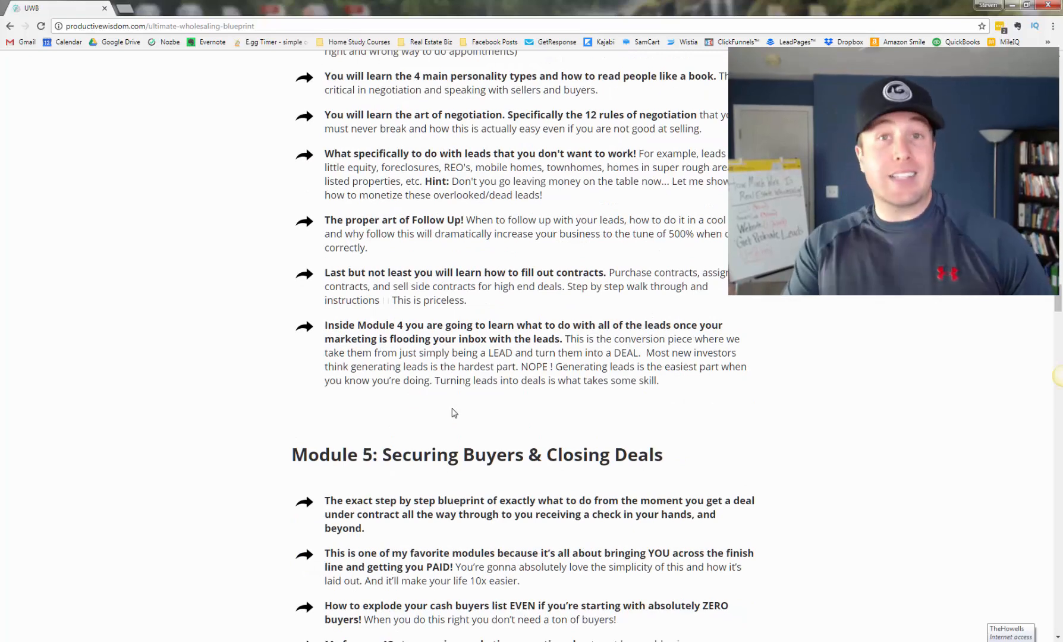
scroll("down", 3)
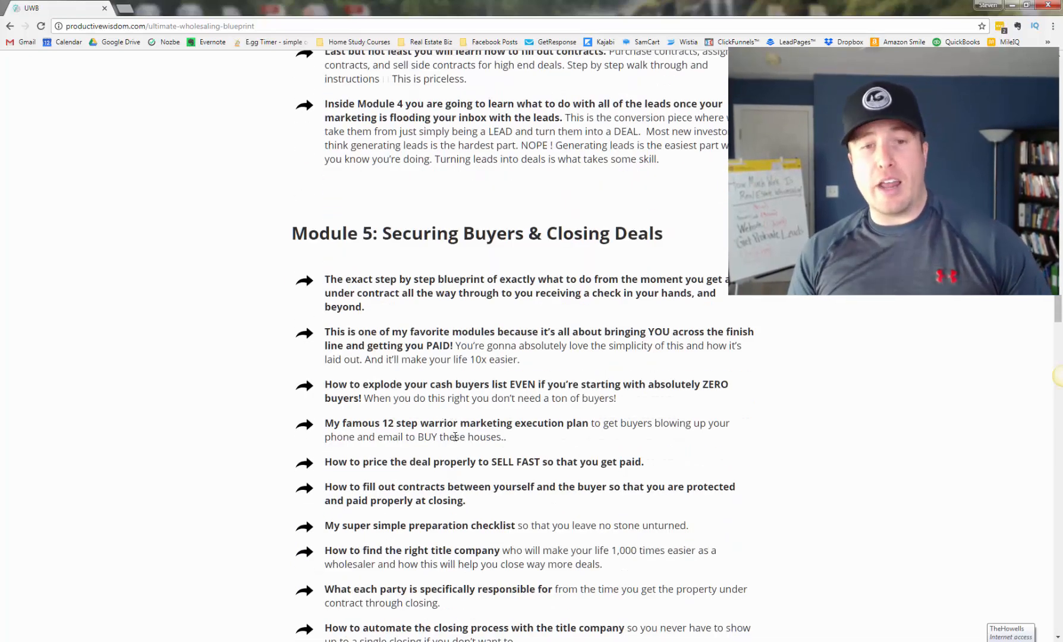
scroll("down", 3)
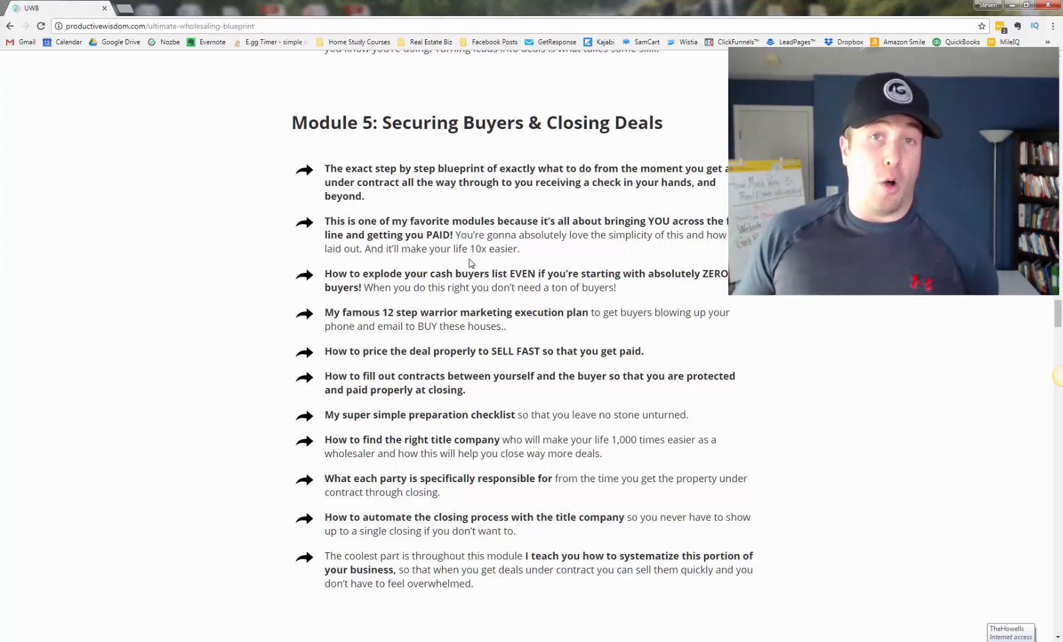
scroll("down", 3)
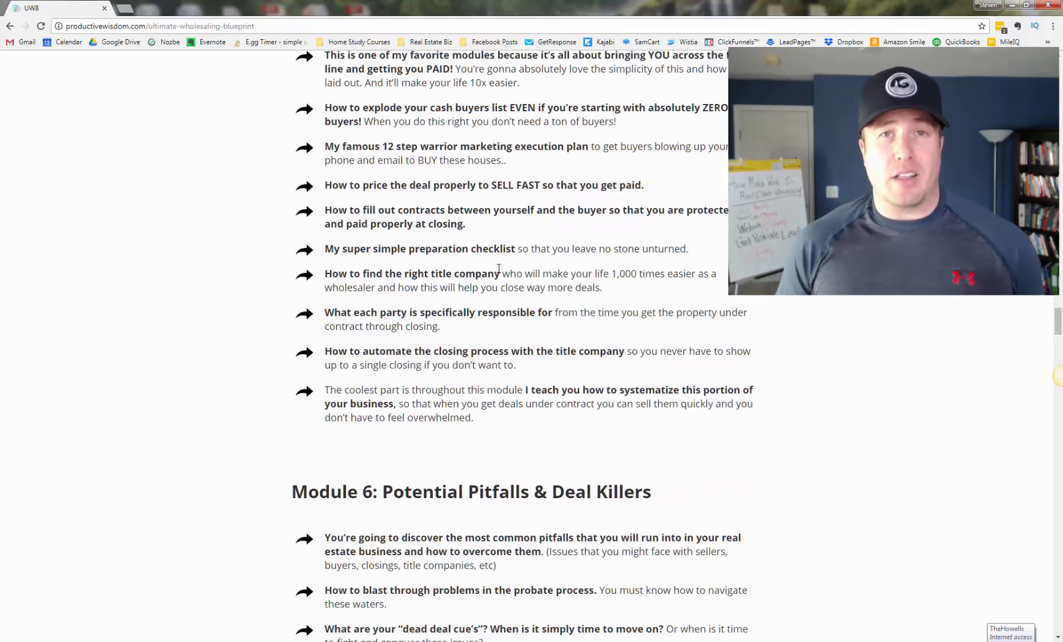
scroll("down", 3)
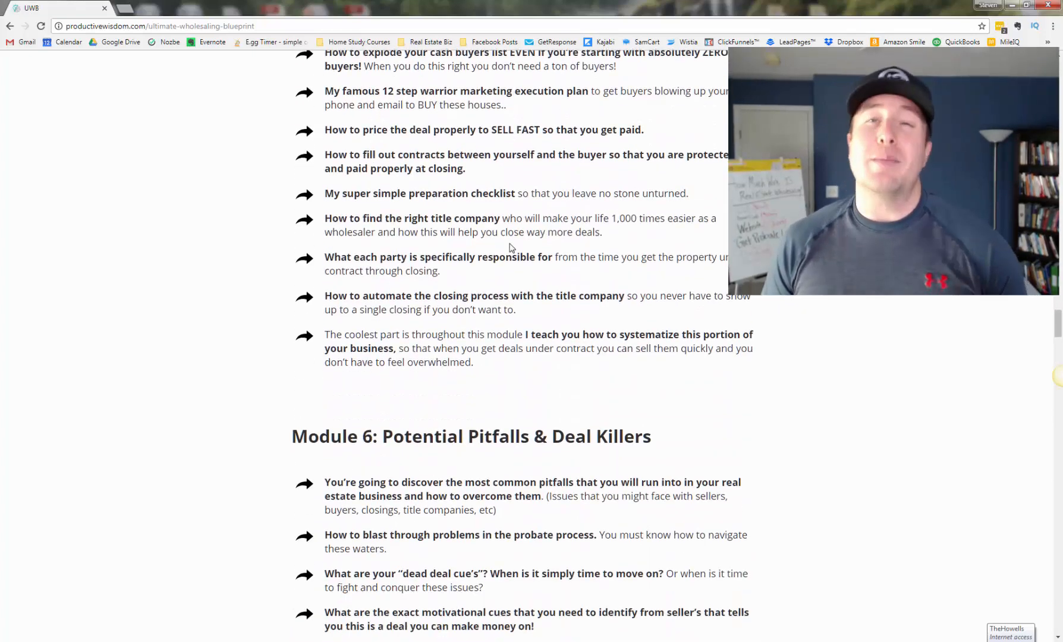
scroll("down", 3)
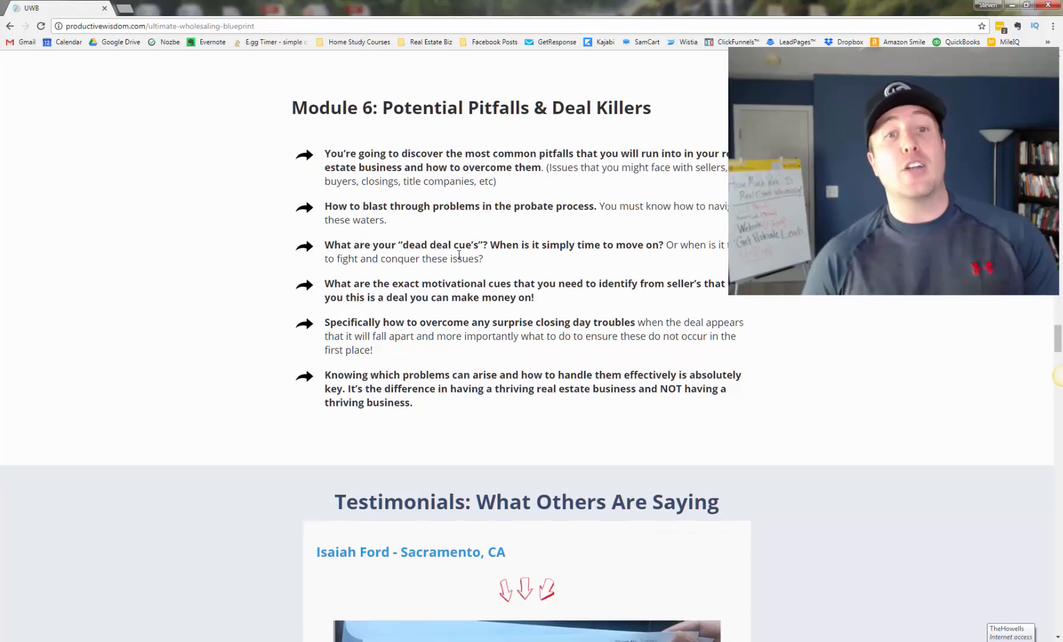
scroll("up", 3)
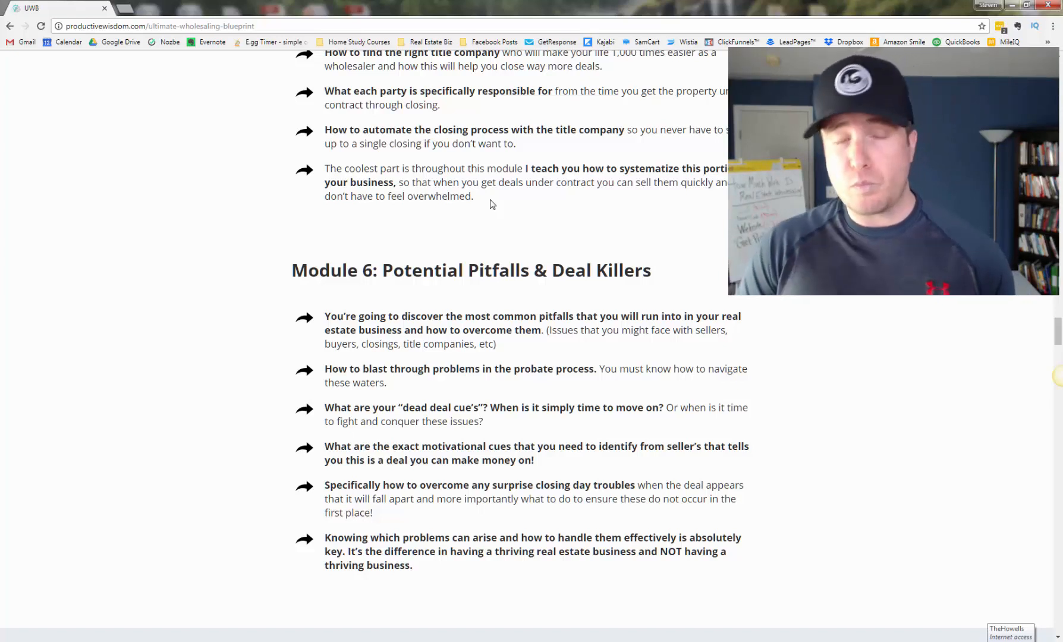
scroll("down", 3)
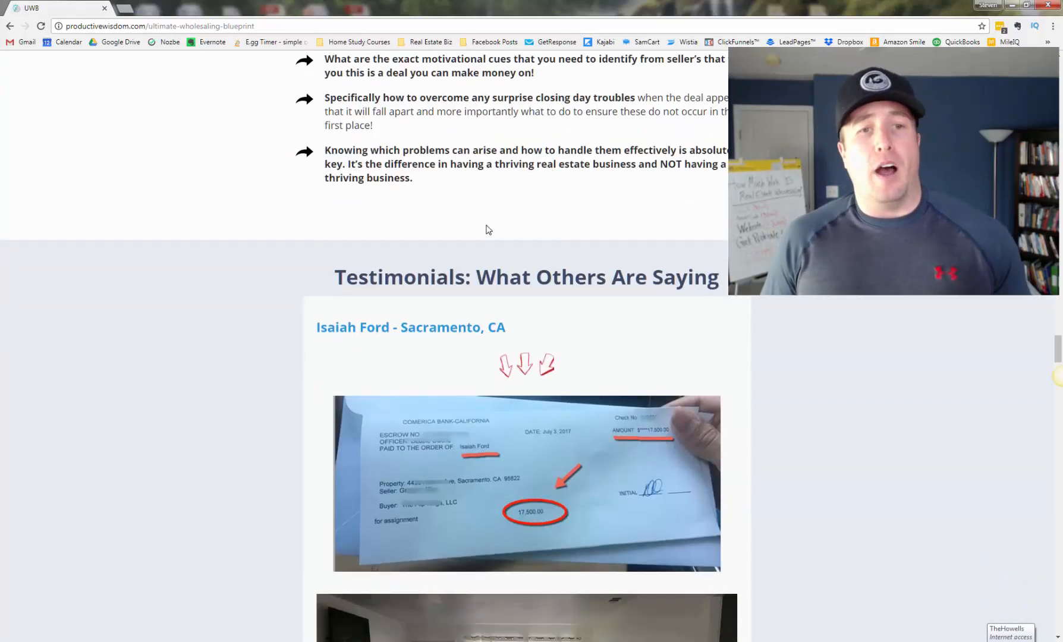
scroll("down", 3)
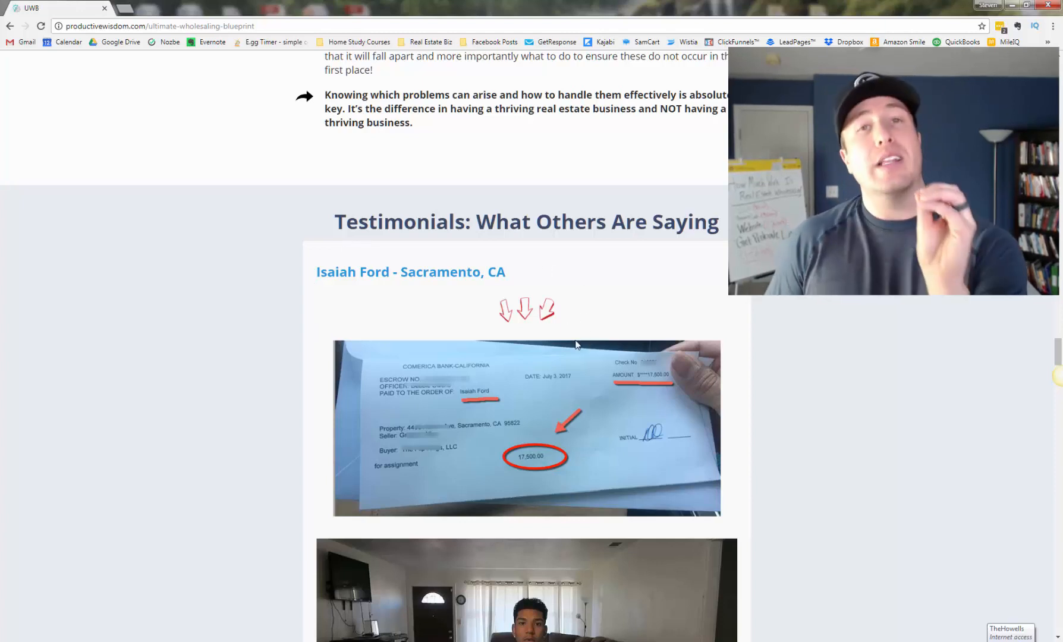
mouse_move(577, 304)
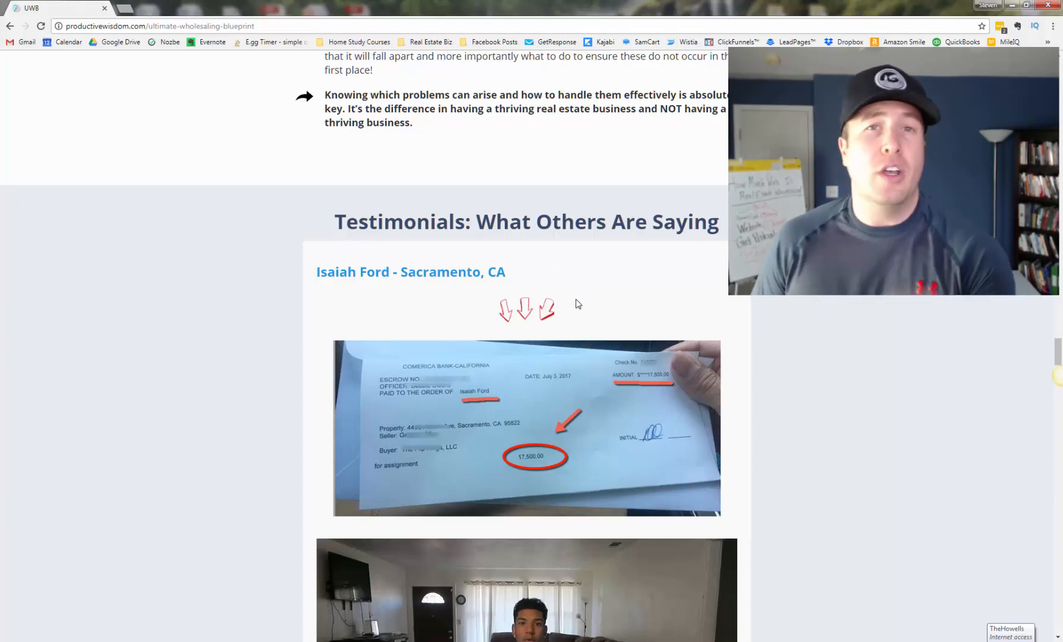
mouse_move(574, 292)
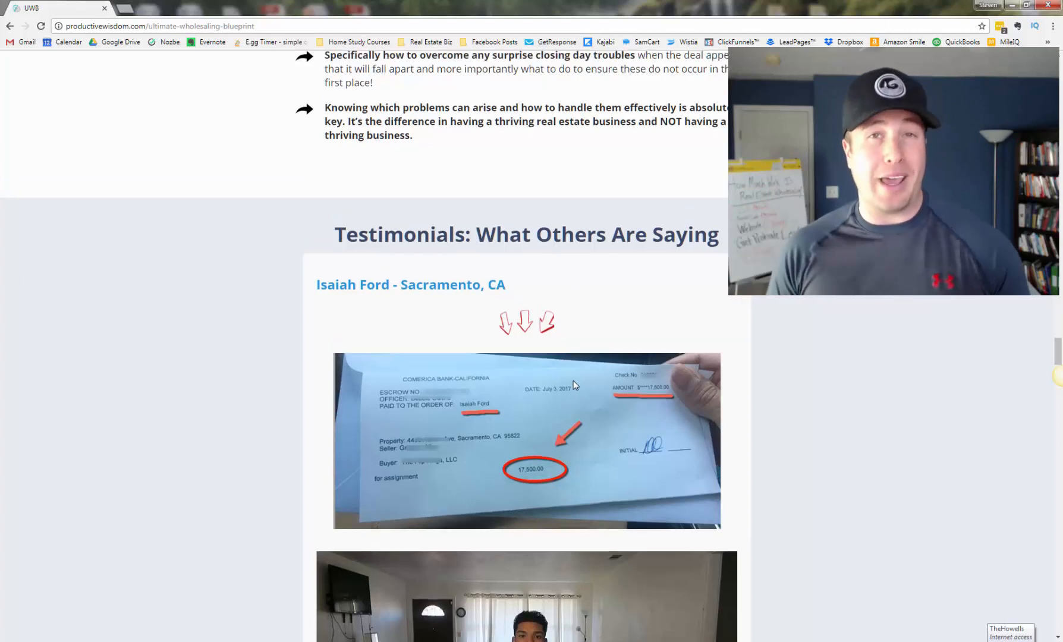
scroll("down", 3)
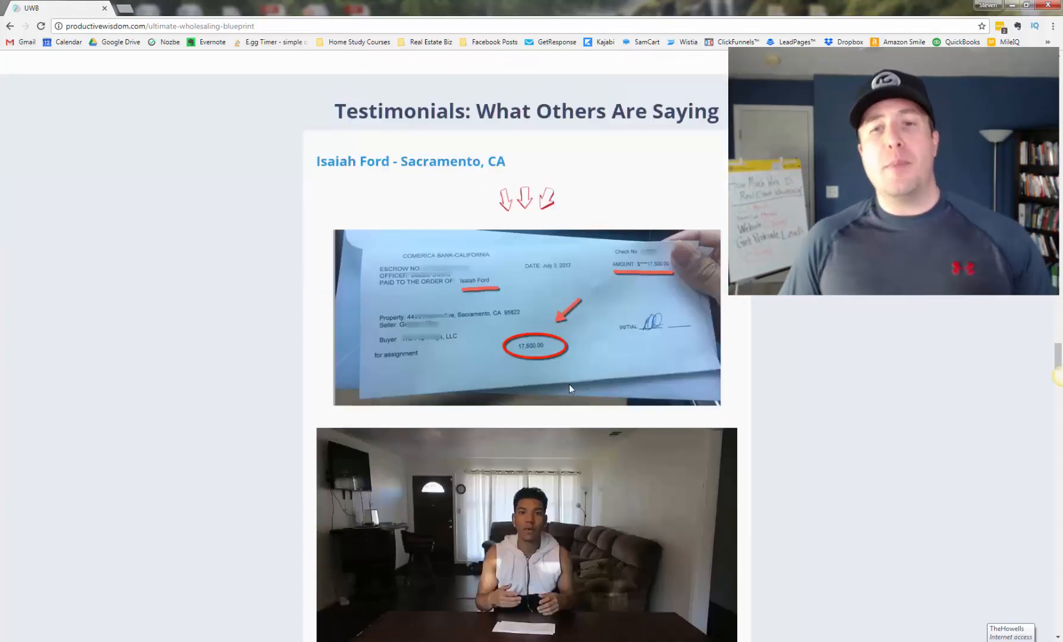
scroll("down", 3)
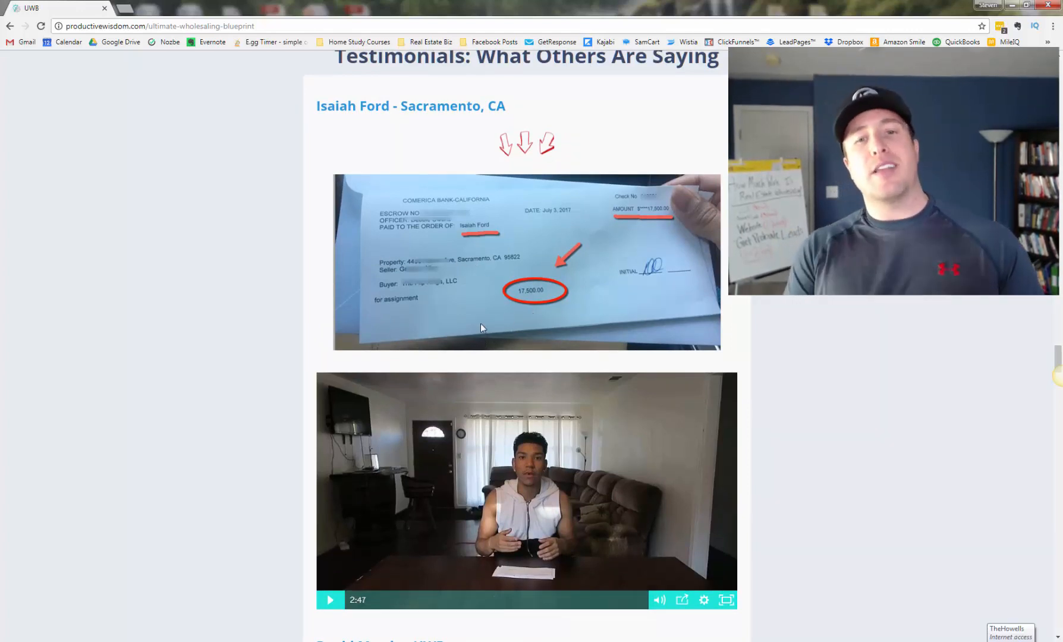
scroll("down", 3)
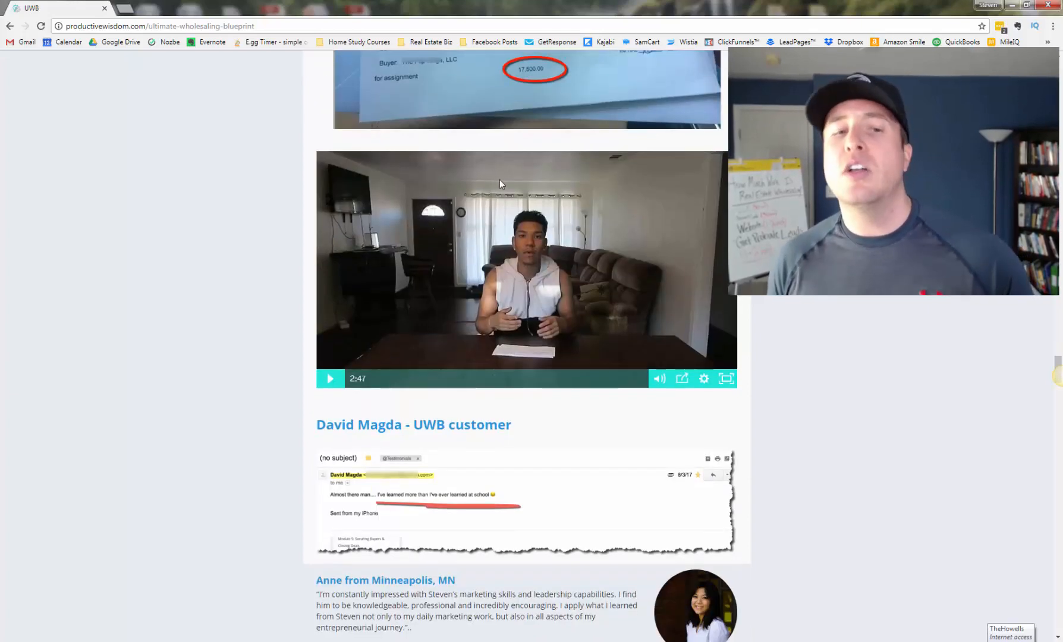
scroll("down", 3)
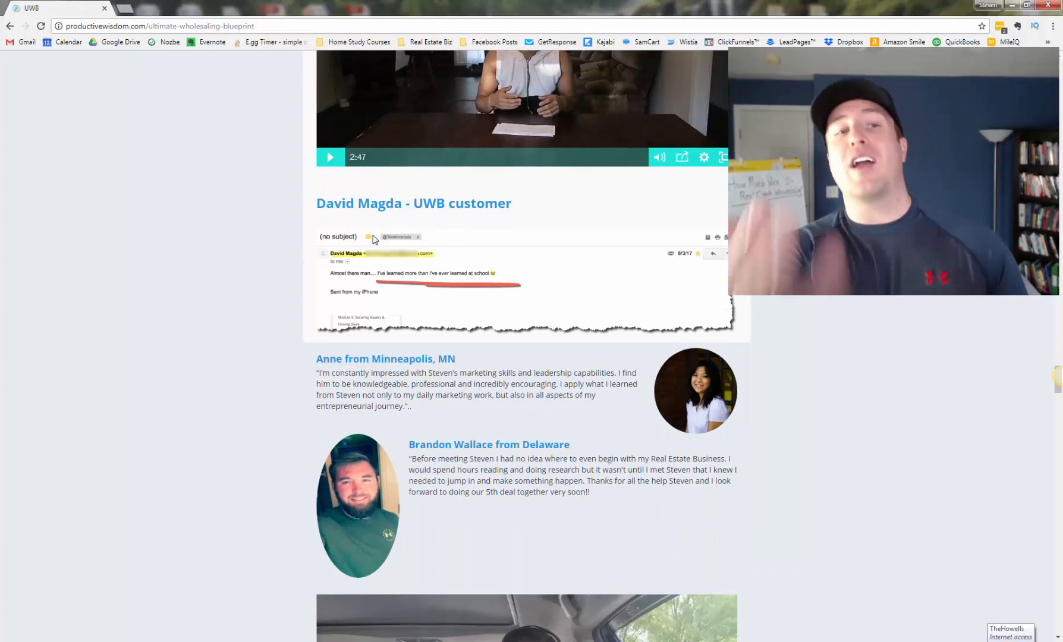
mouse_move(334, 278)
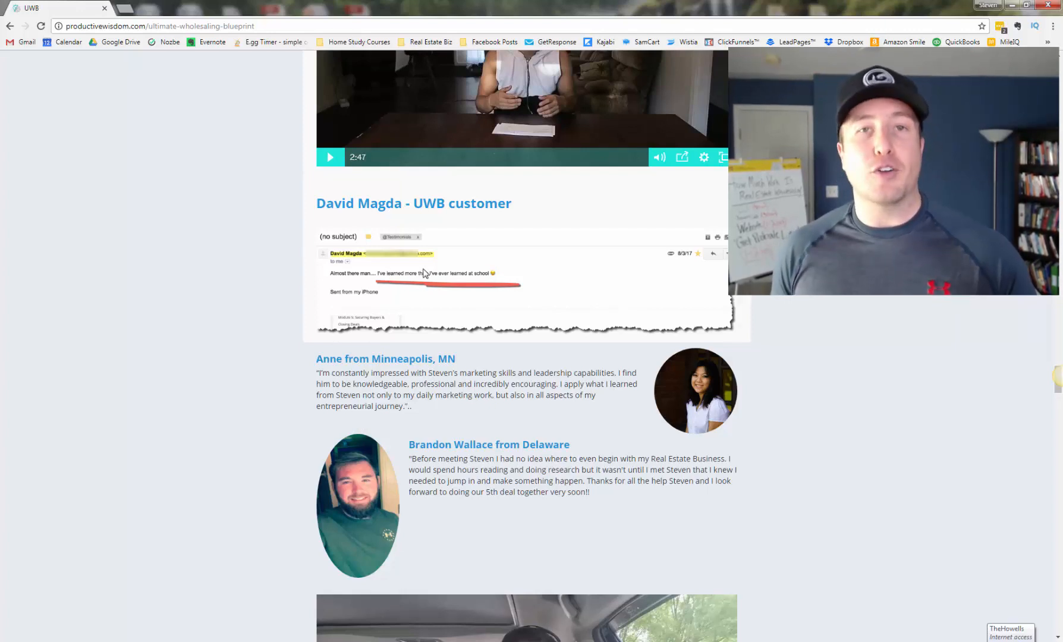
scroll("down", 3)
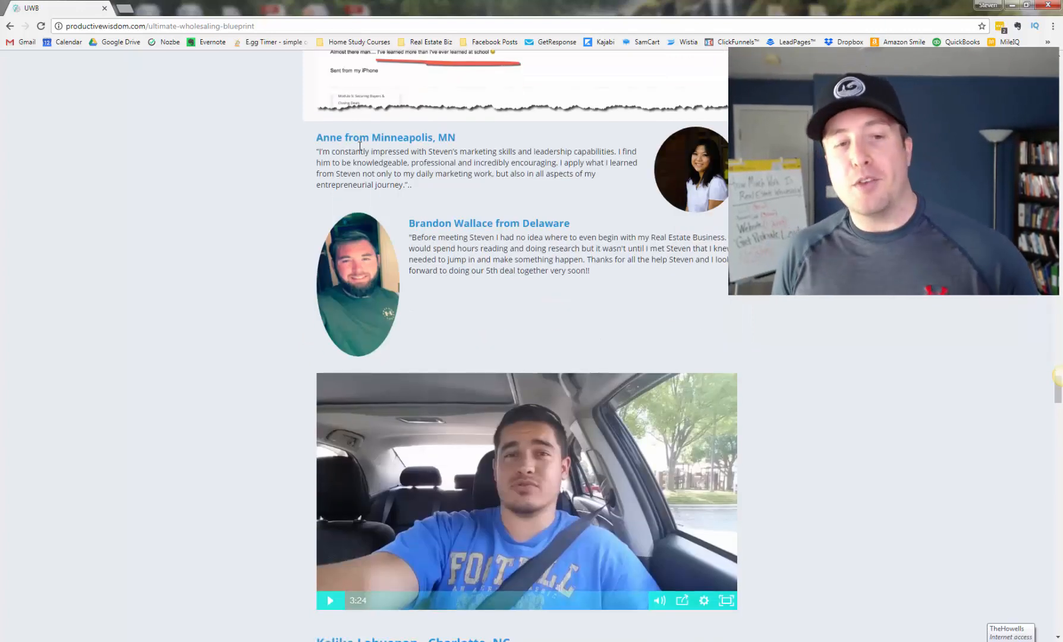
scroll("down", 3)
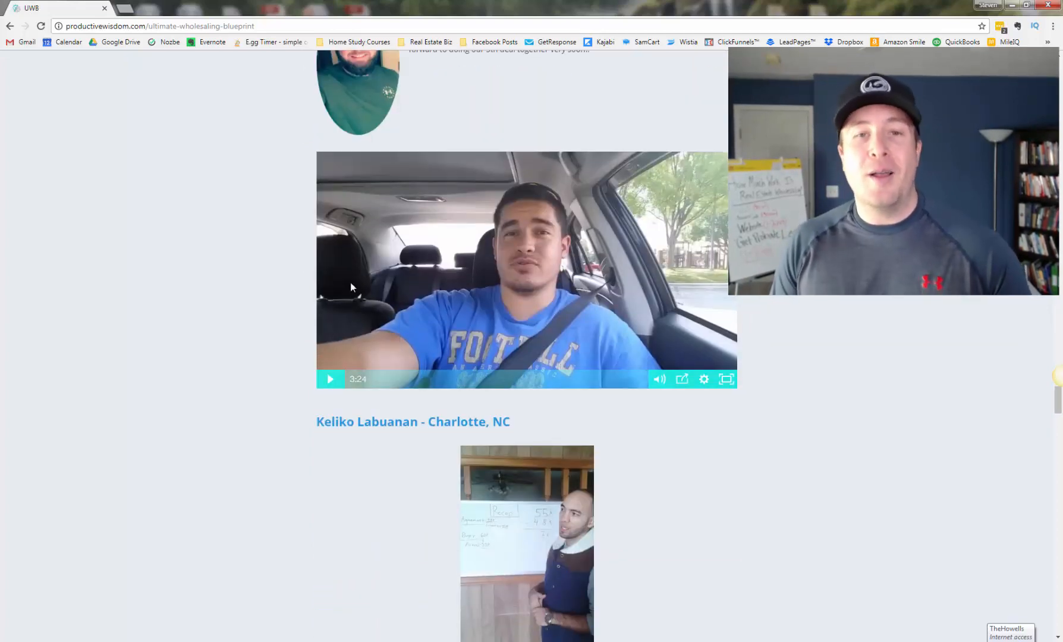
scroll("down", 3)
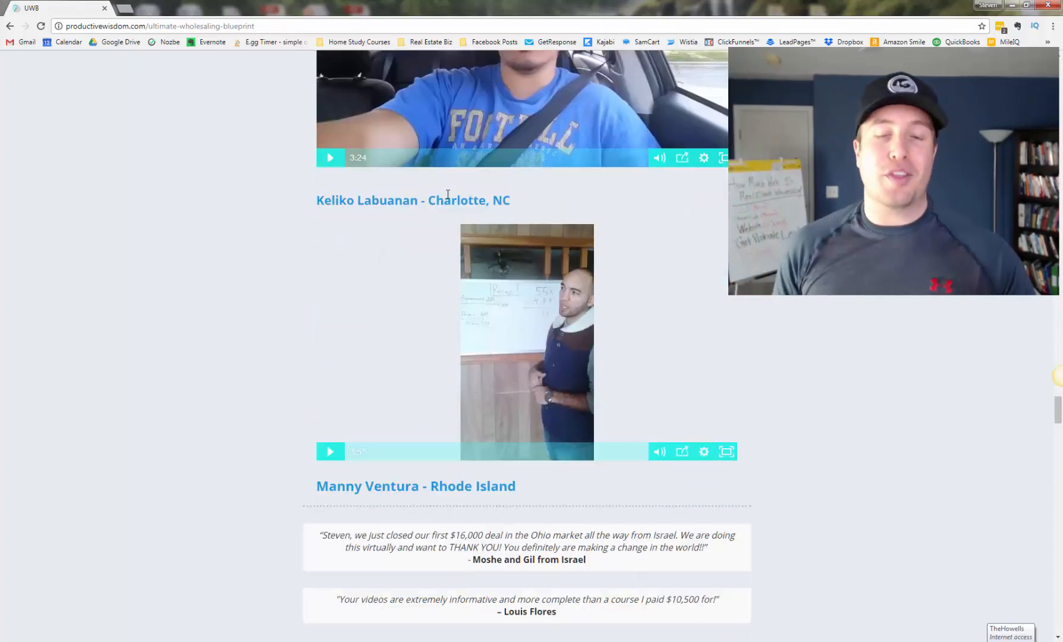
scroll("down", 3)
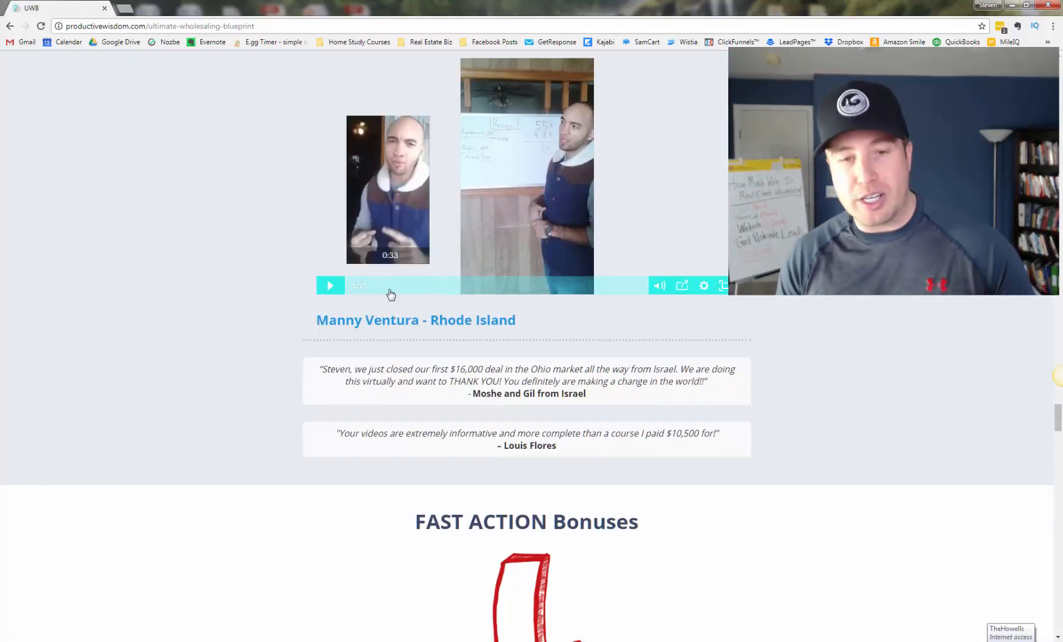
scroll("down", 3)
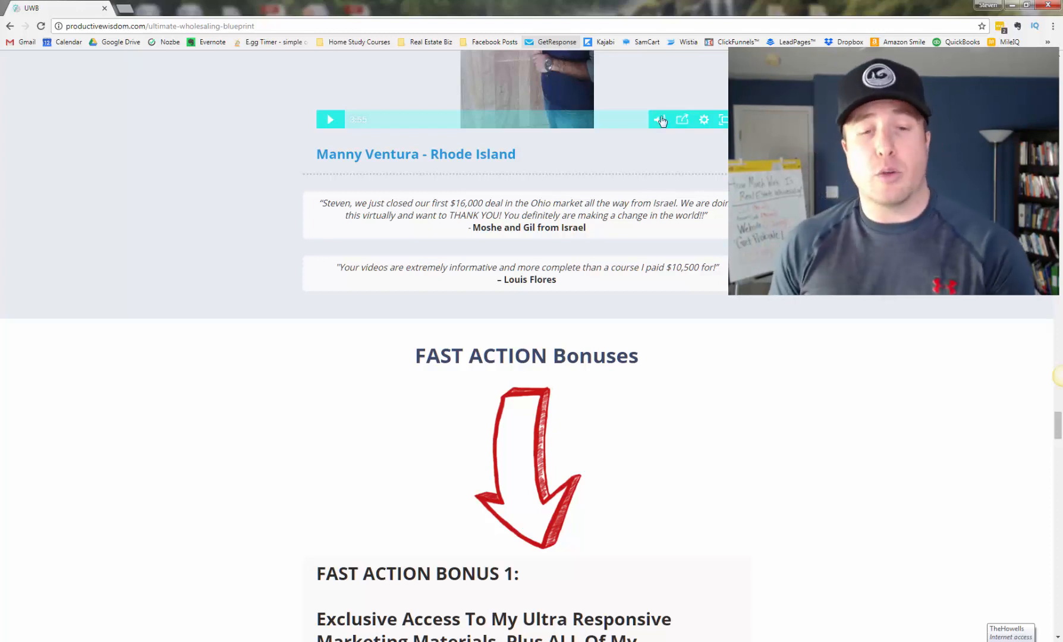
scroll("down", 3)
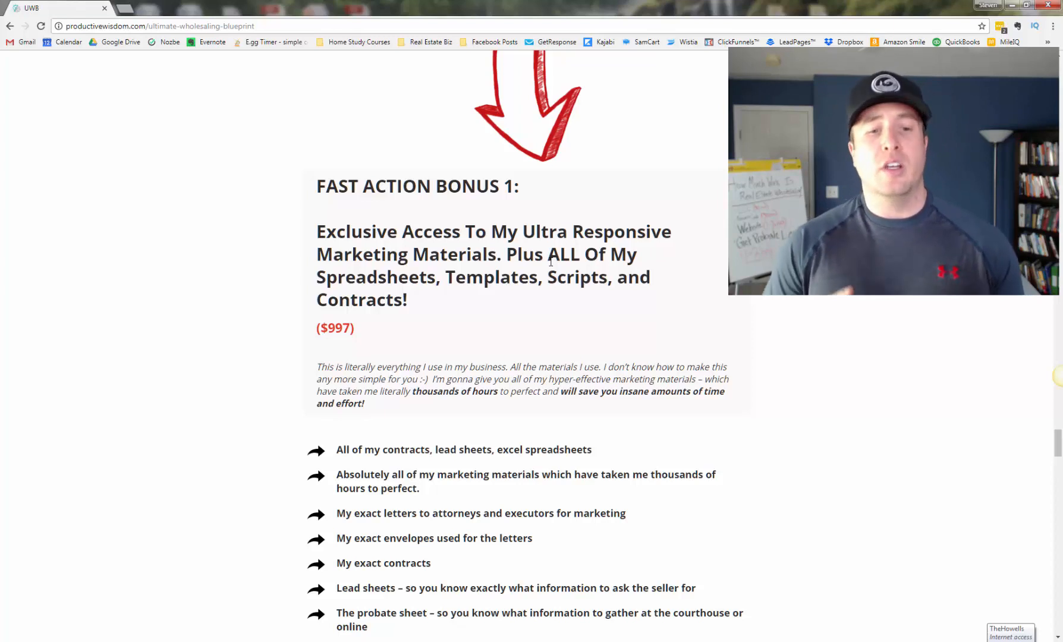
scroll("down", 3)
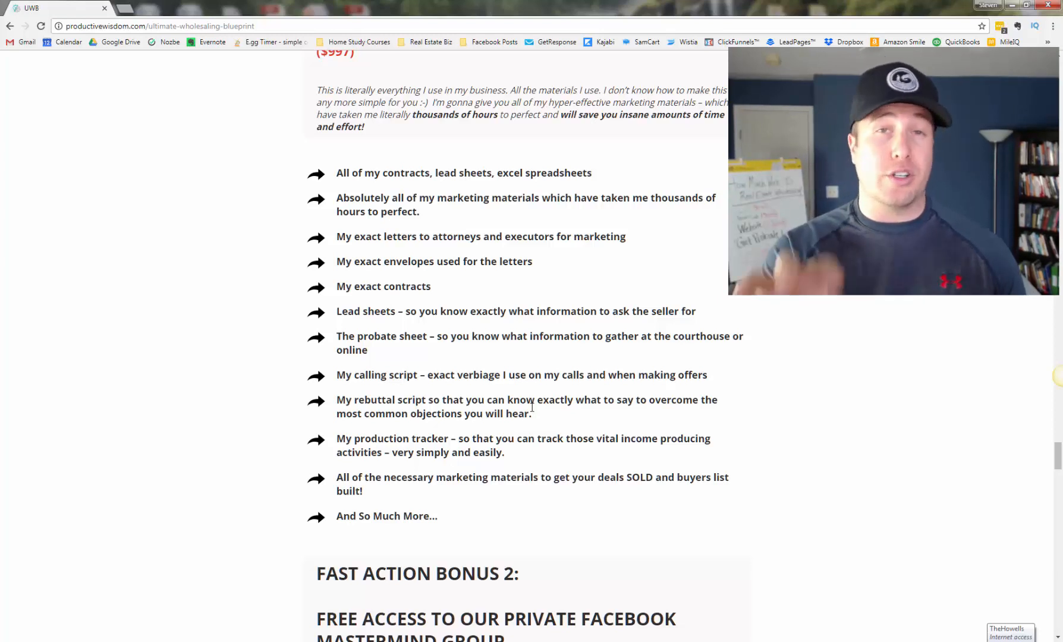
scroll("down", 3)
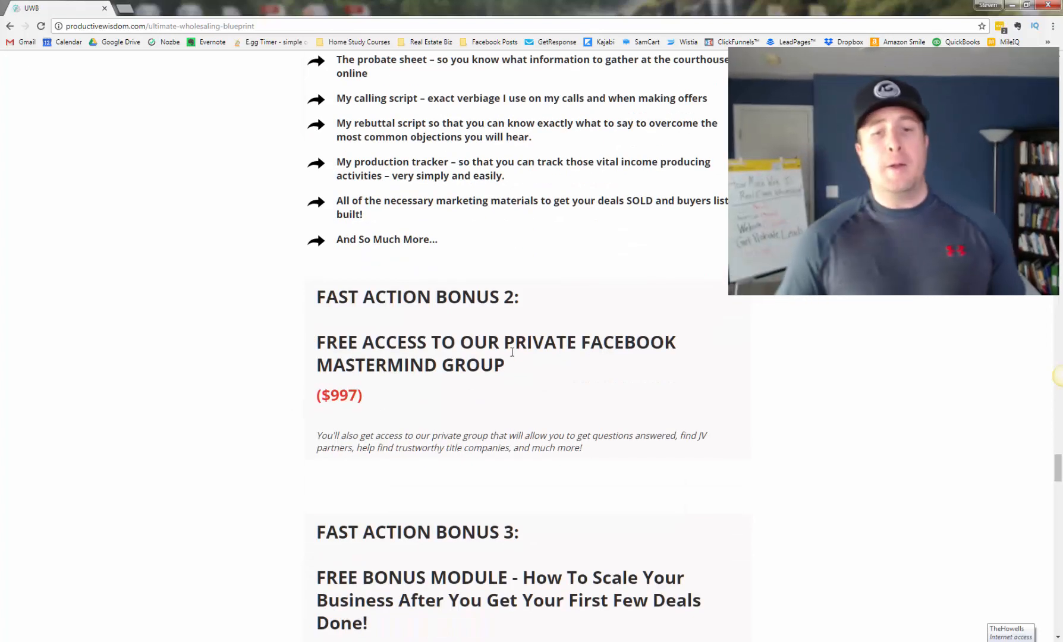
mouse_move(570, 350)
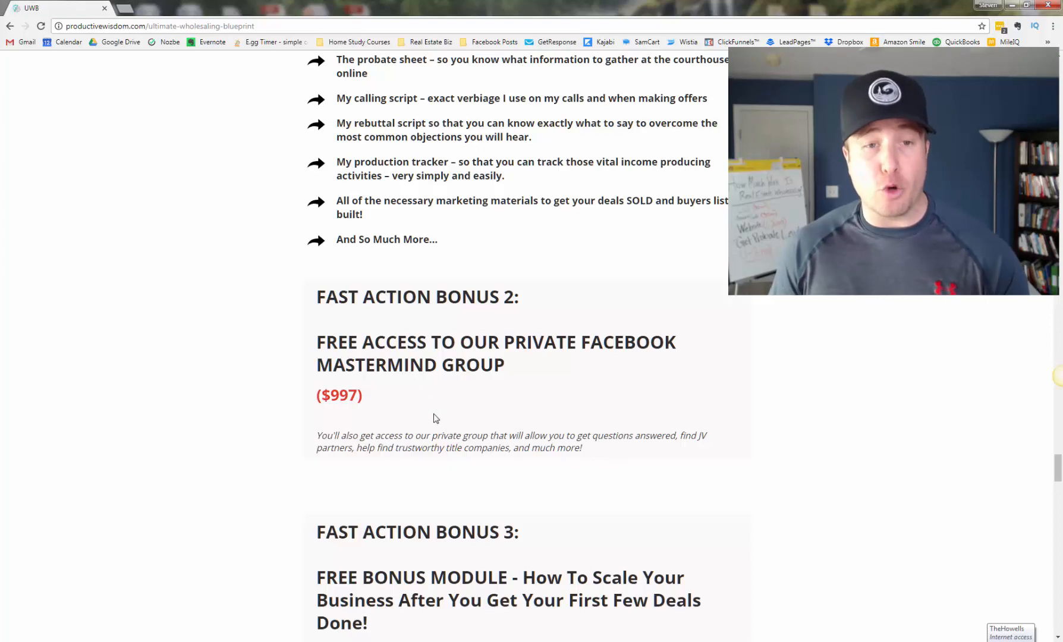
scroll("down", 3)
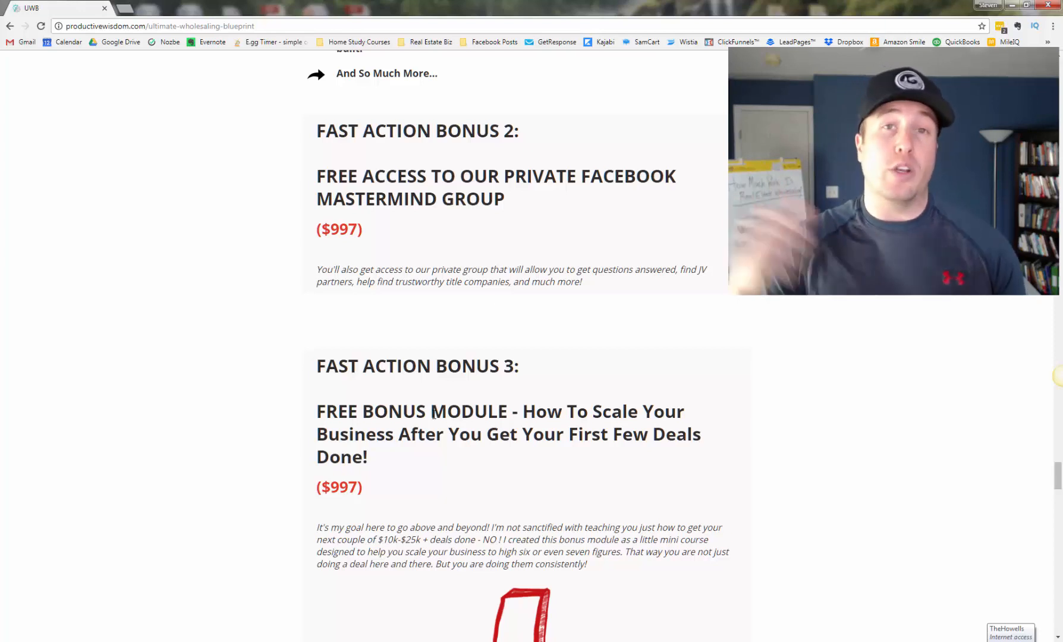
scroll("down", 3)
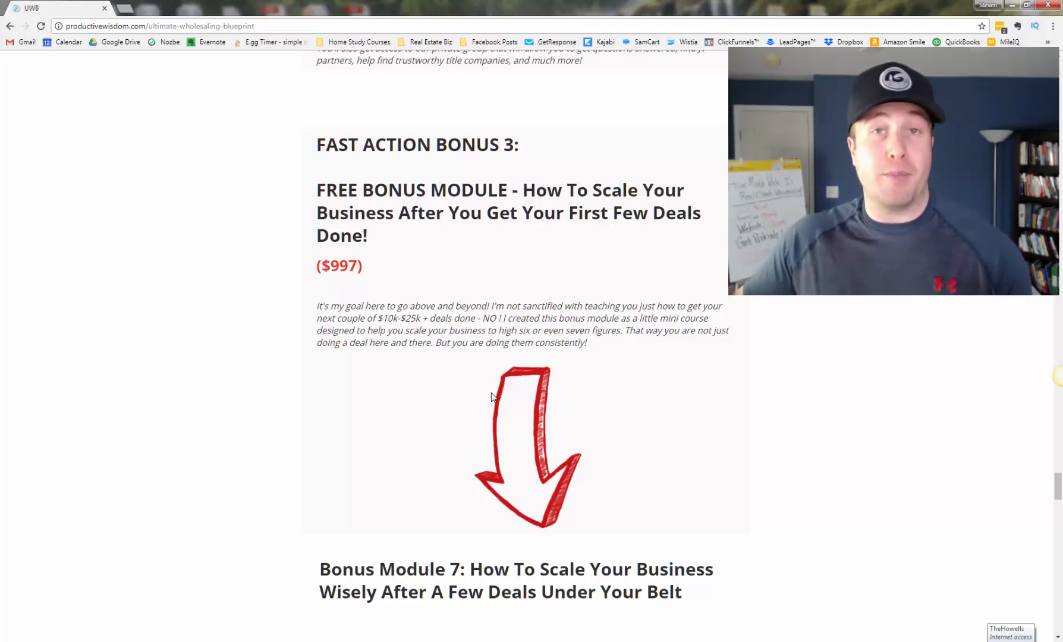
scroll("down", 3)
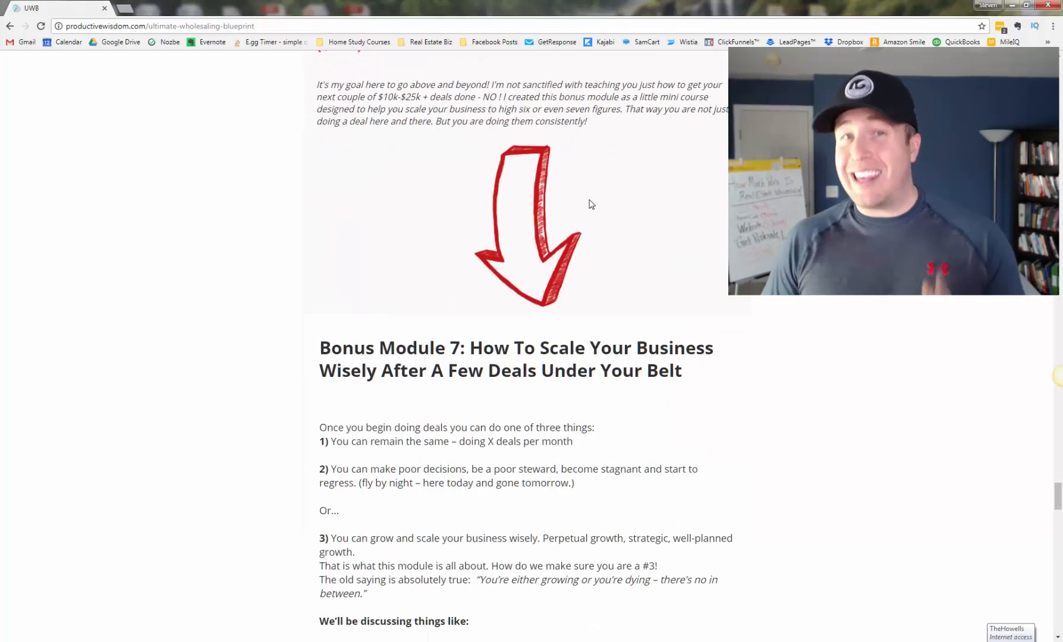
mouse_move(601, 190)
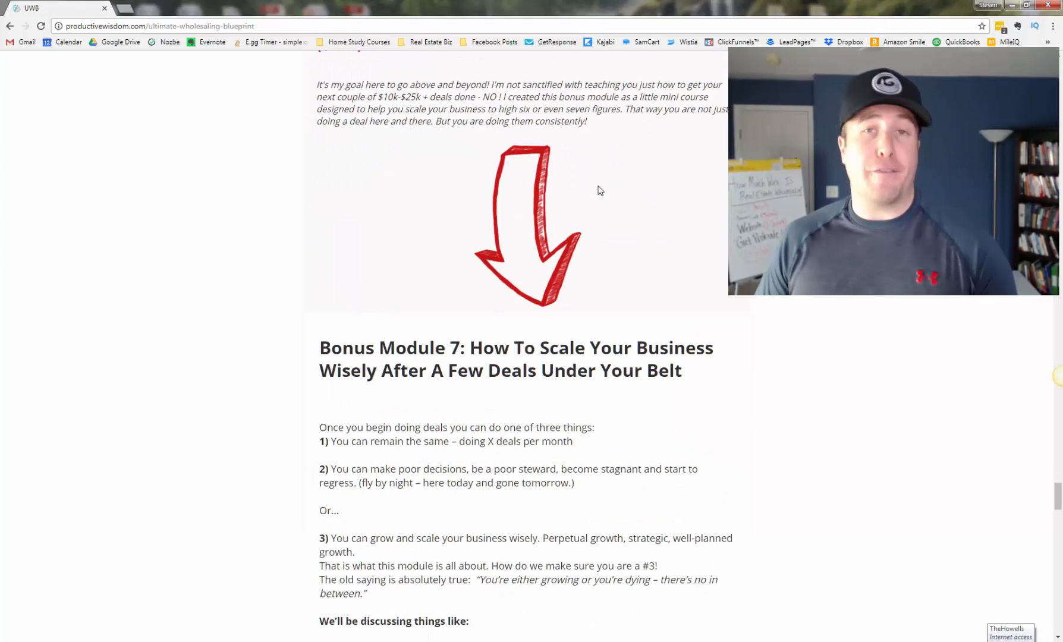
mouse_move(592, 194)
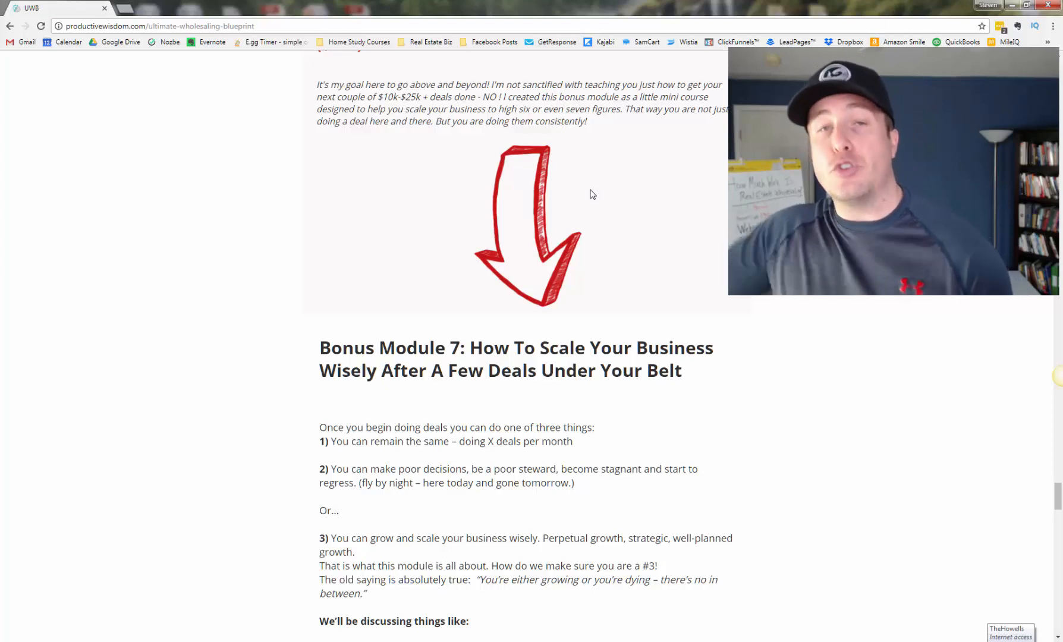
scroll("down", 3)
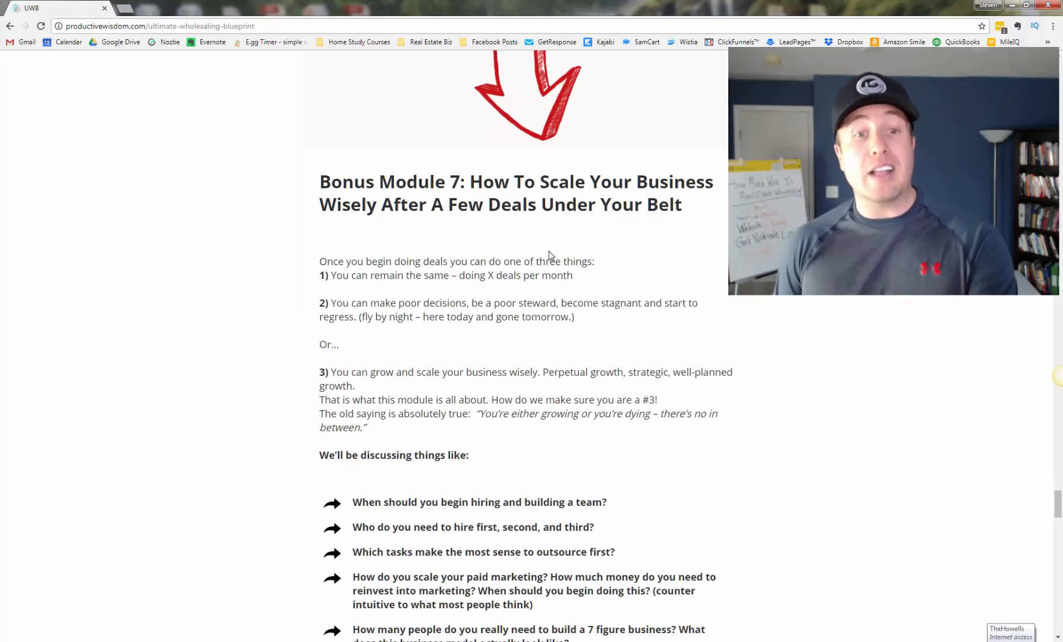
scroll("down", 3)
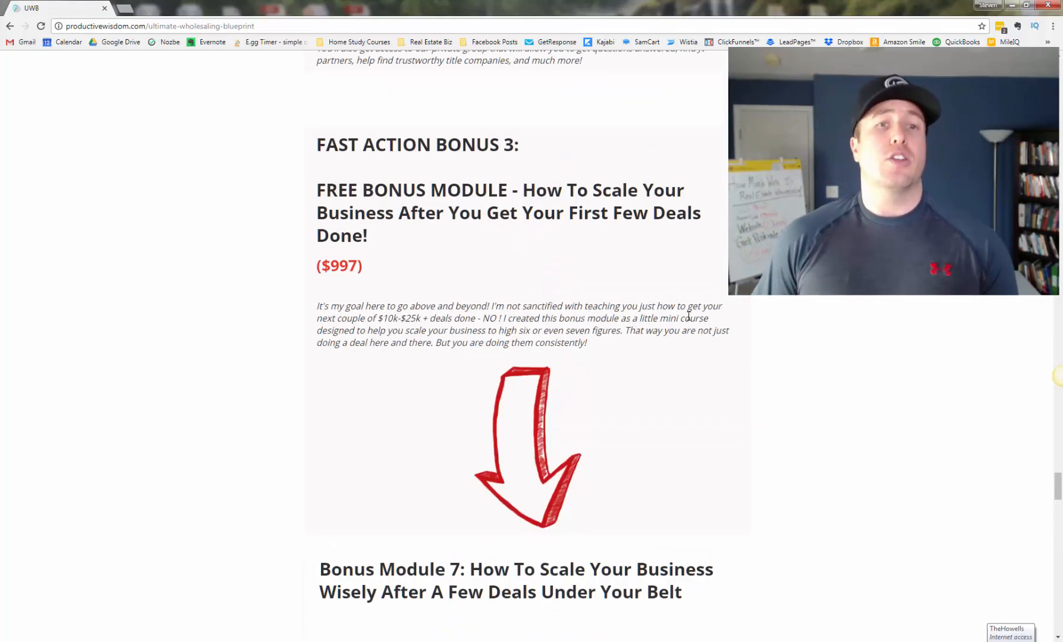
scroll("down", 3)
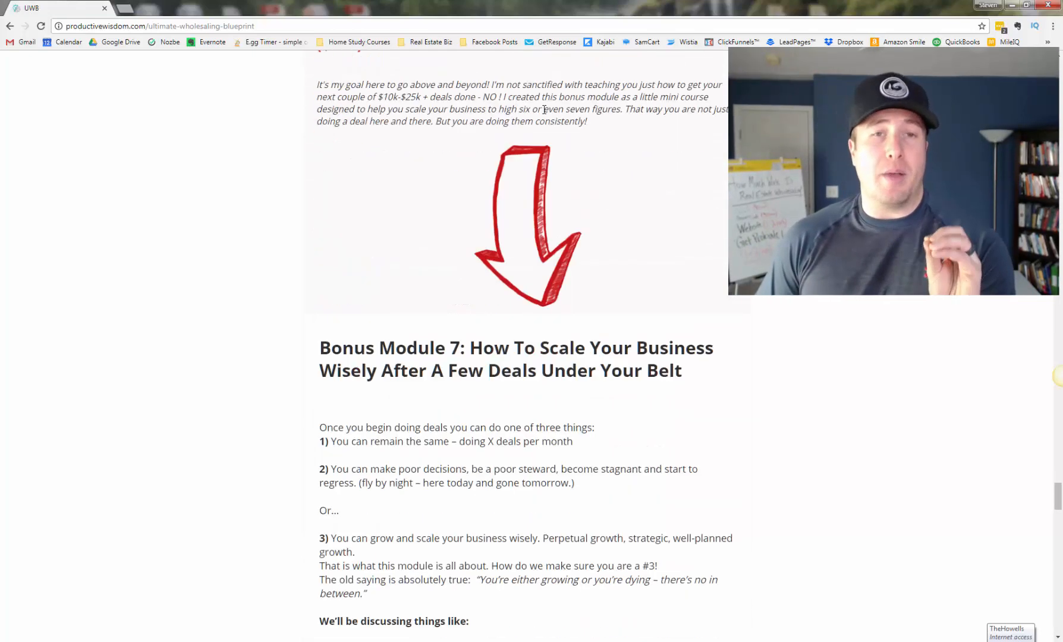
scroll("down", 3)
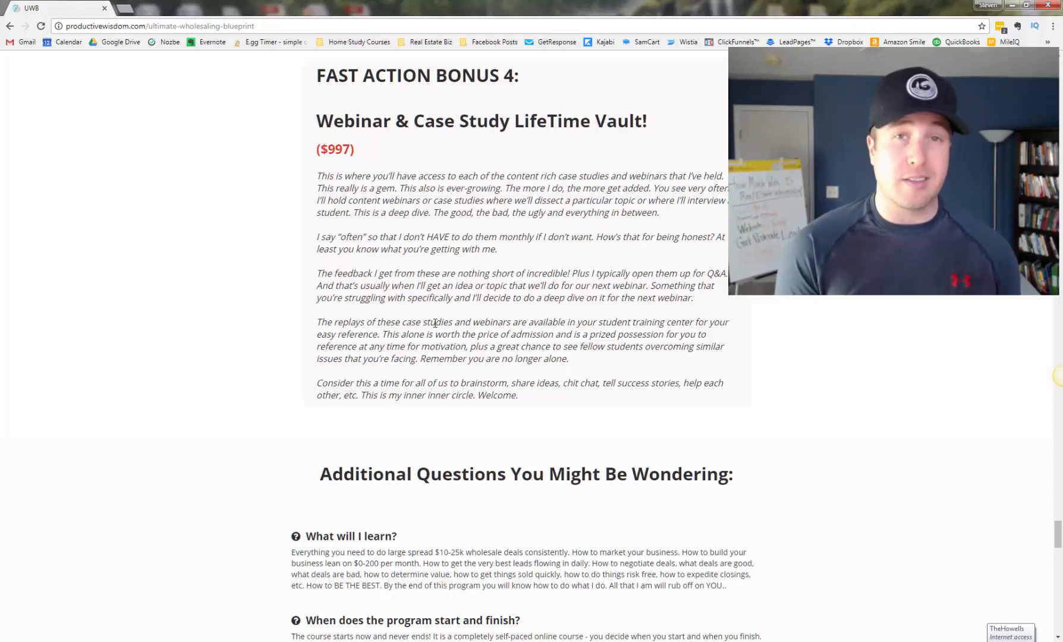
scroll("up", 3)
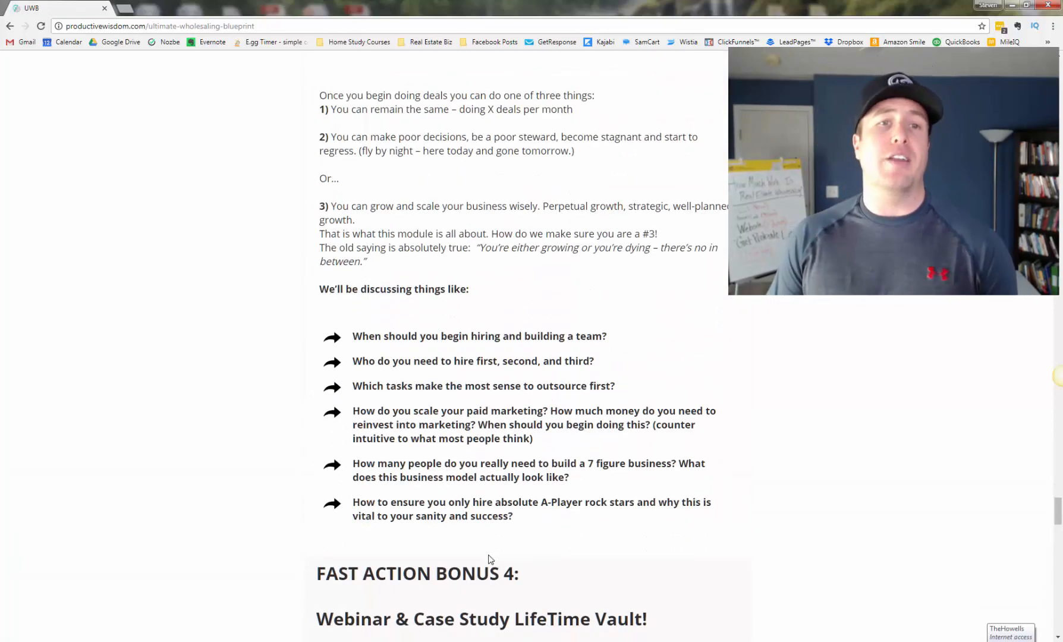
scroll("up", 3)
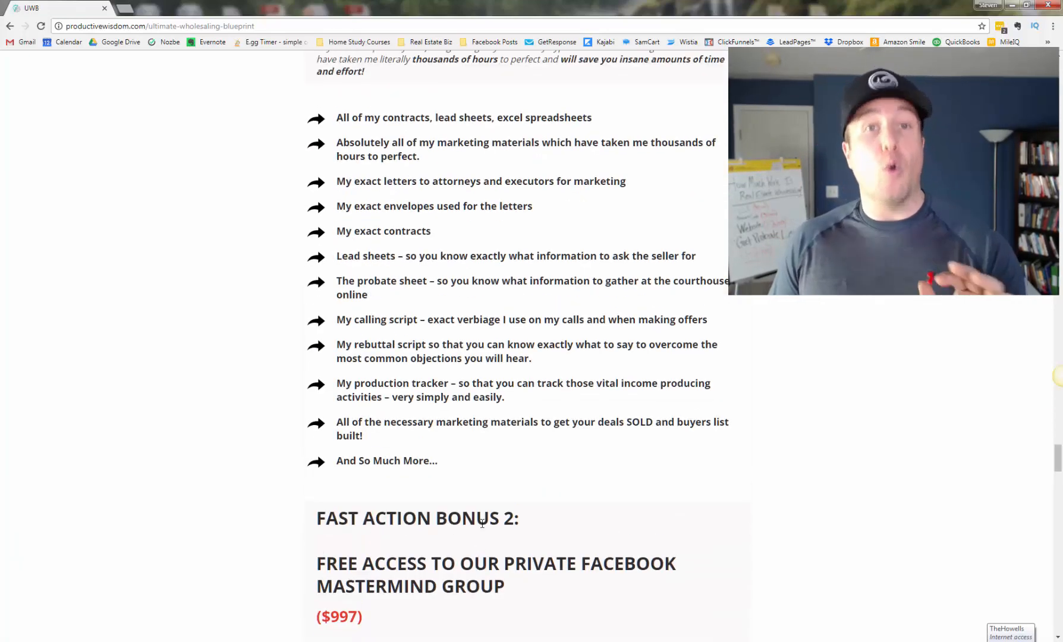
scroll("down", 3)
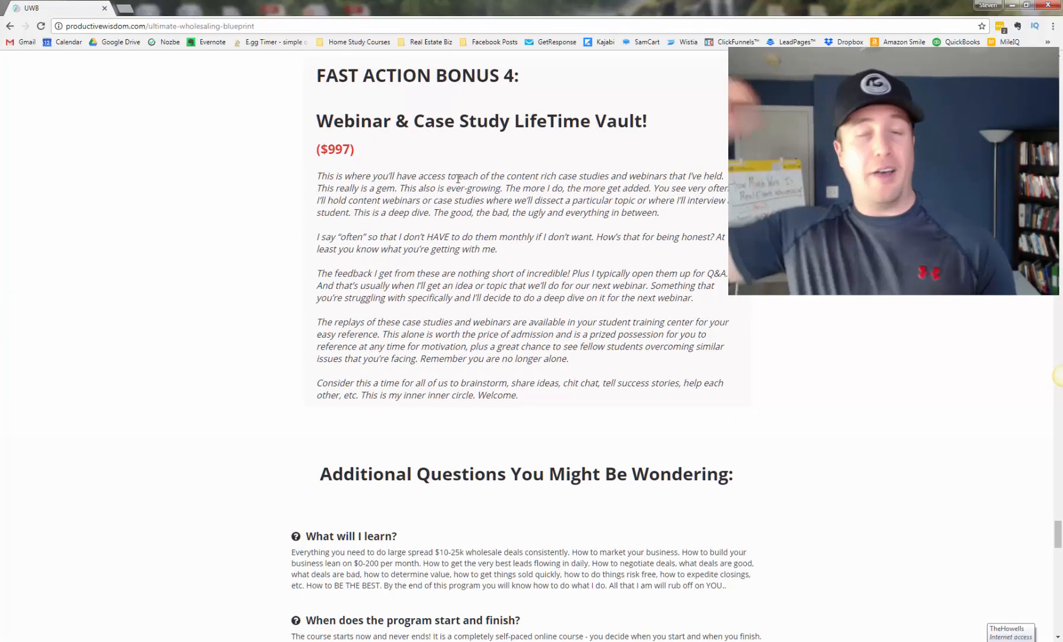
scroll("down", 3)
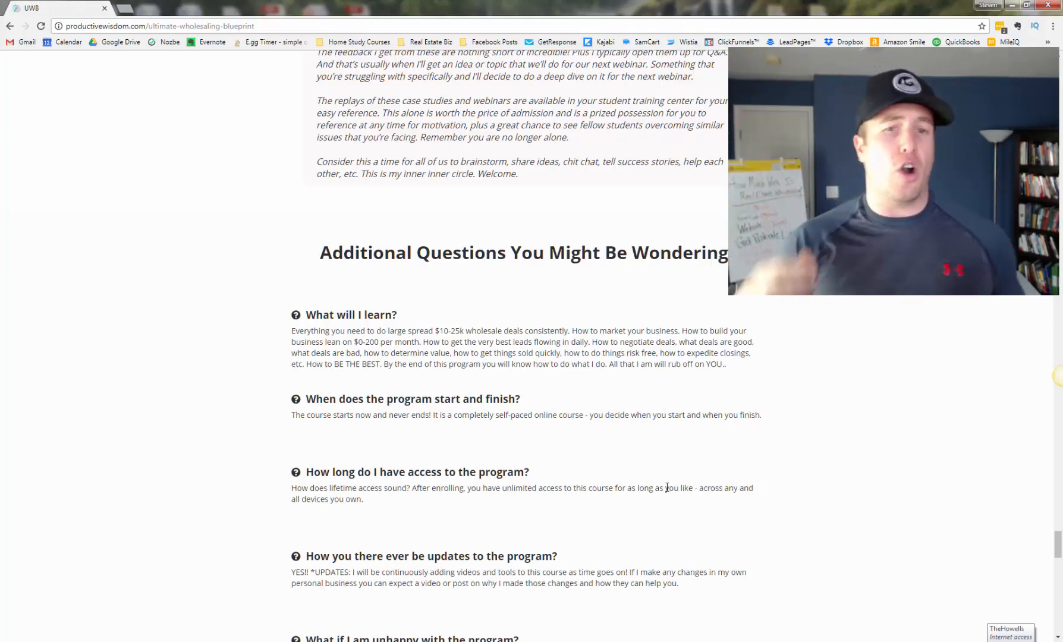
scroll("down", 3)
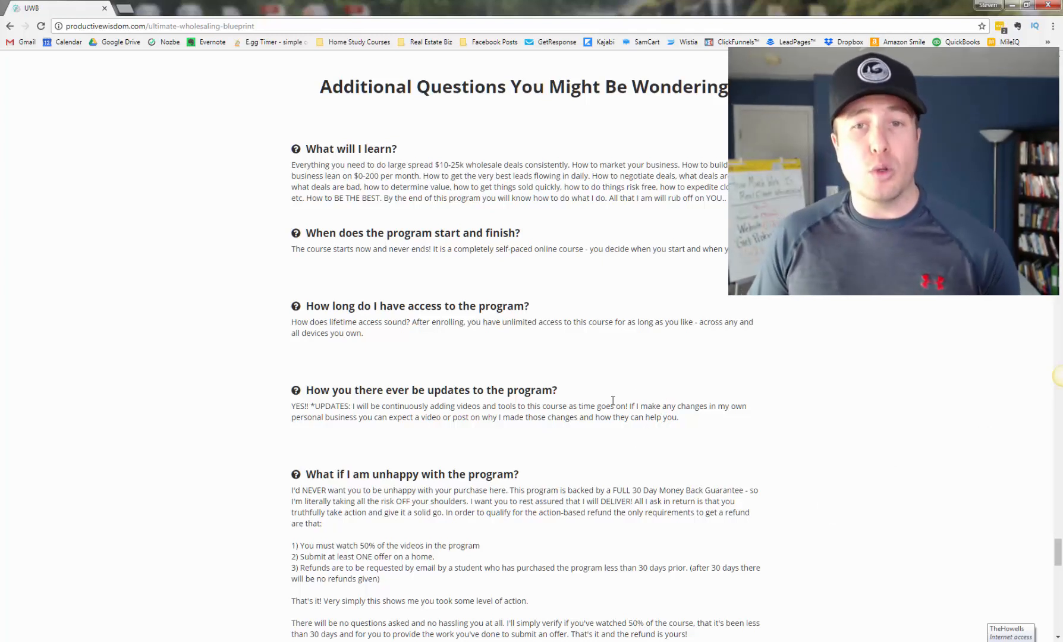
mouse_move(588, 400)
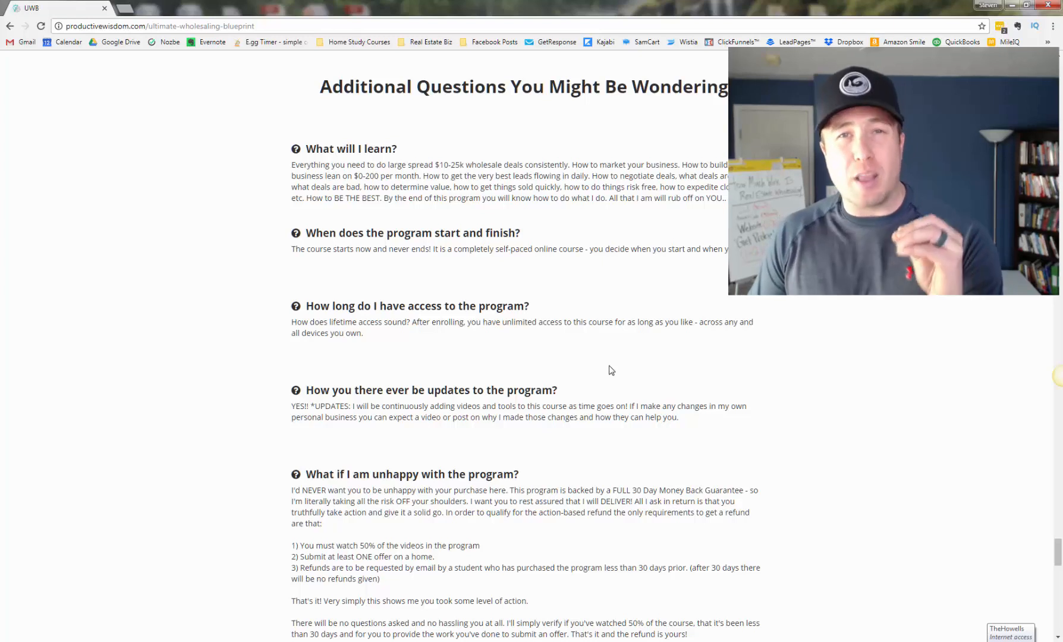
mouse_move(615, 363)
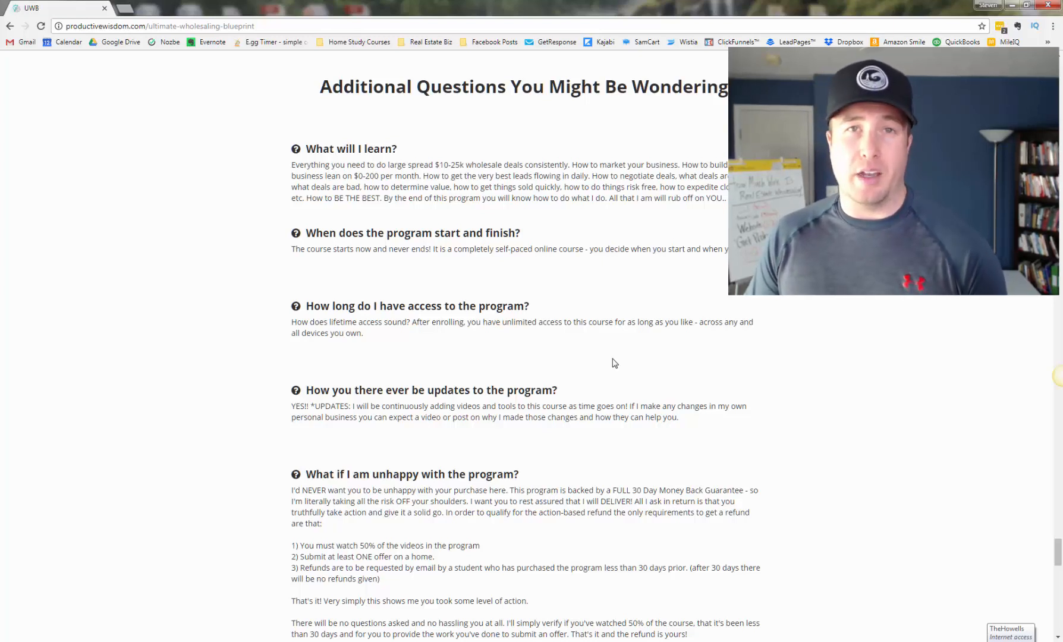
mouse_move(594, 301)
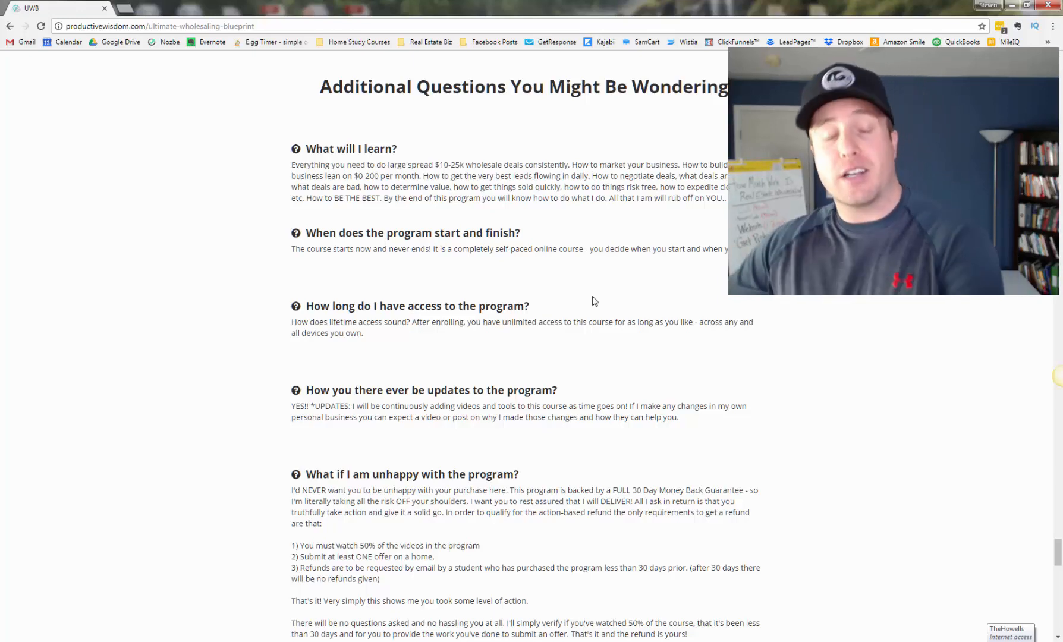
scroll("down", 3)
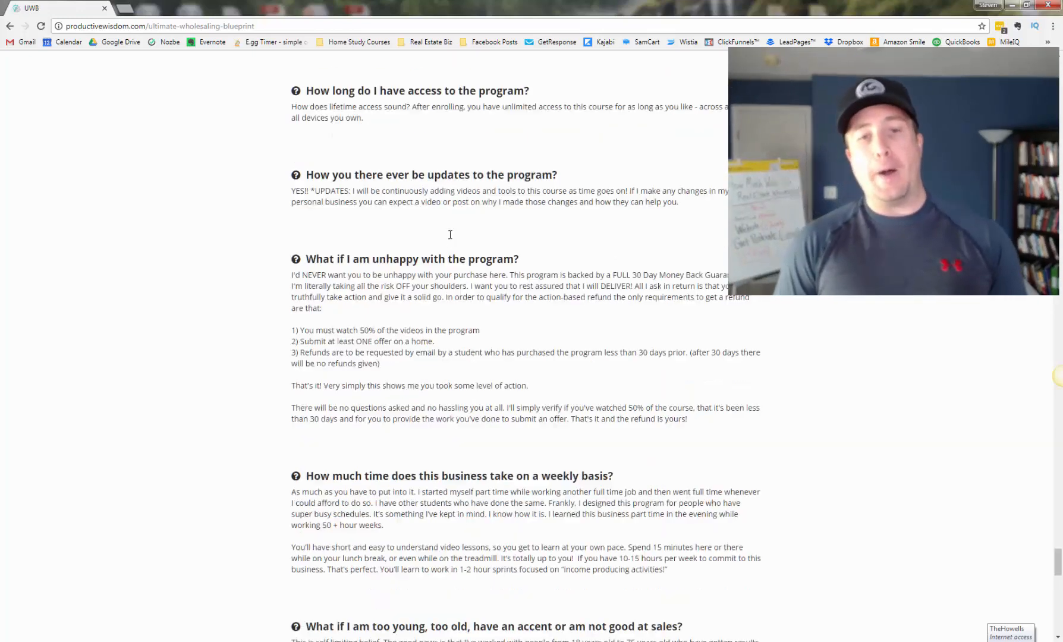
scroll("down", 3)
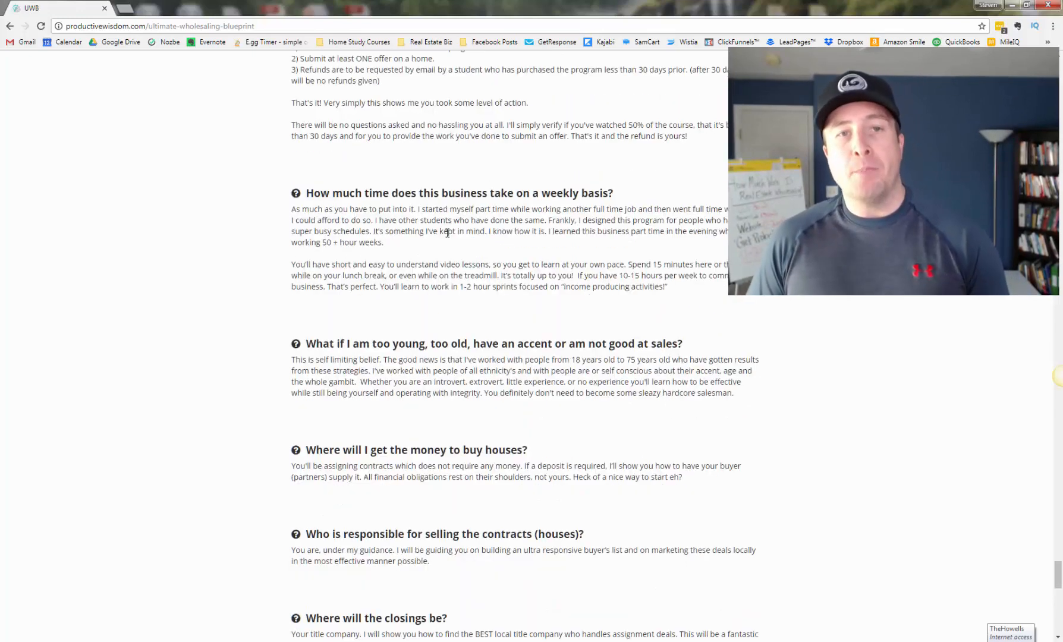
scroll("down", 3)
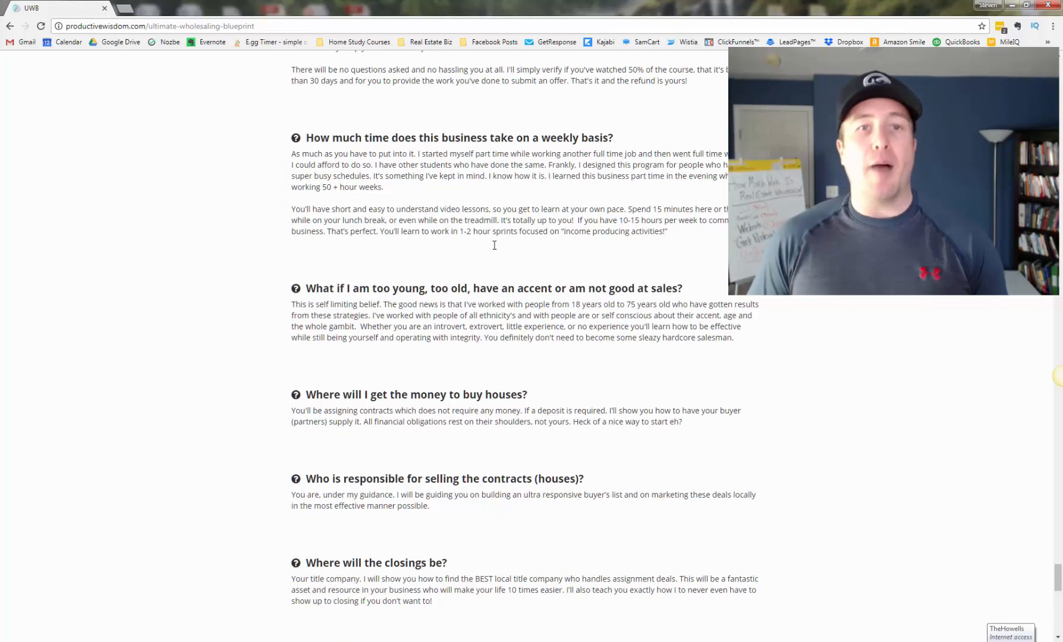
mouse_move(523, 245)
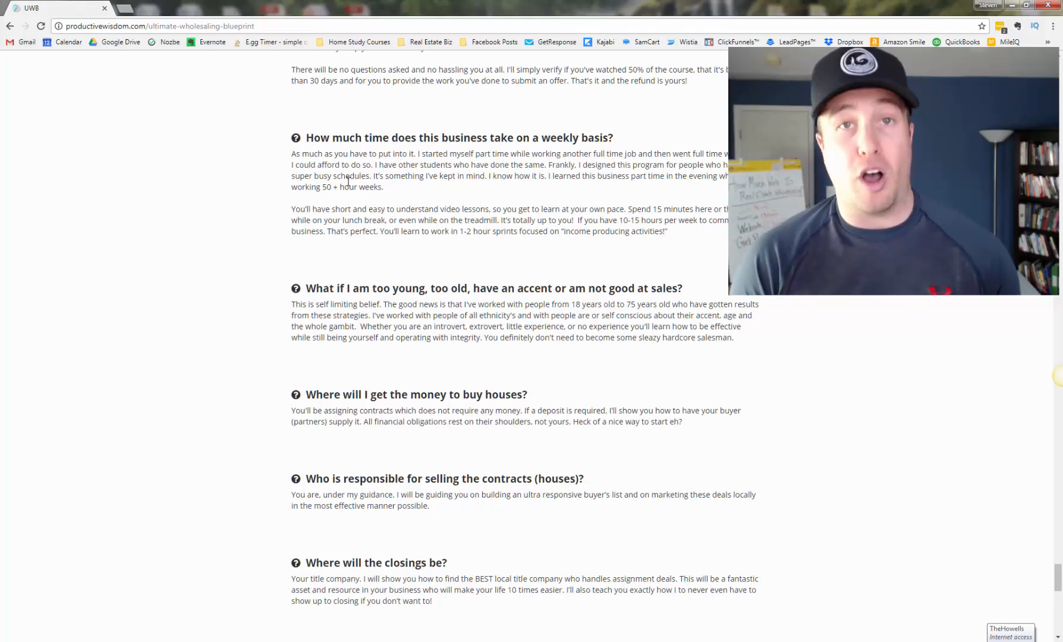
scroll("down", 3)
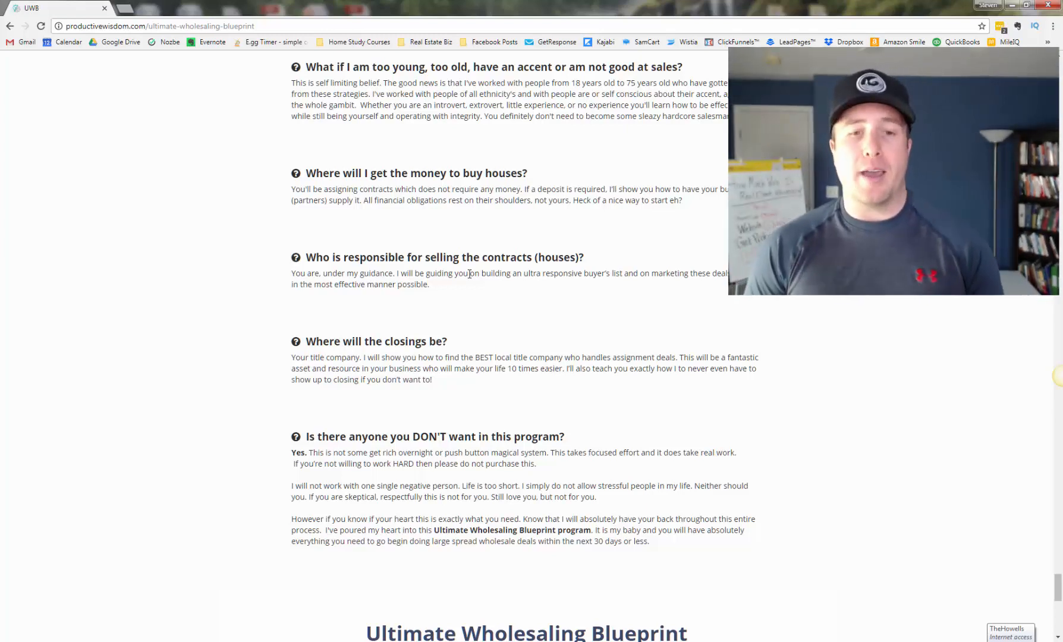
scroll("down", 3)
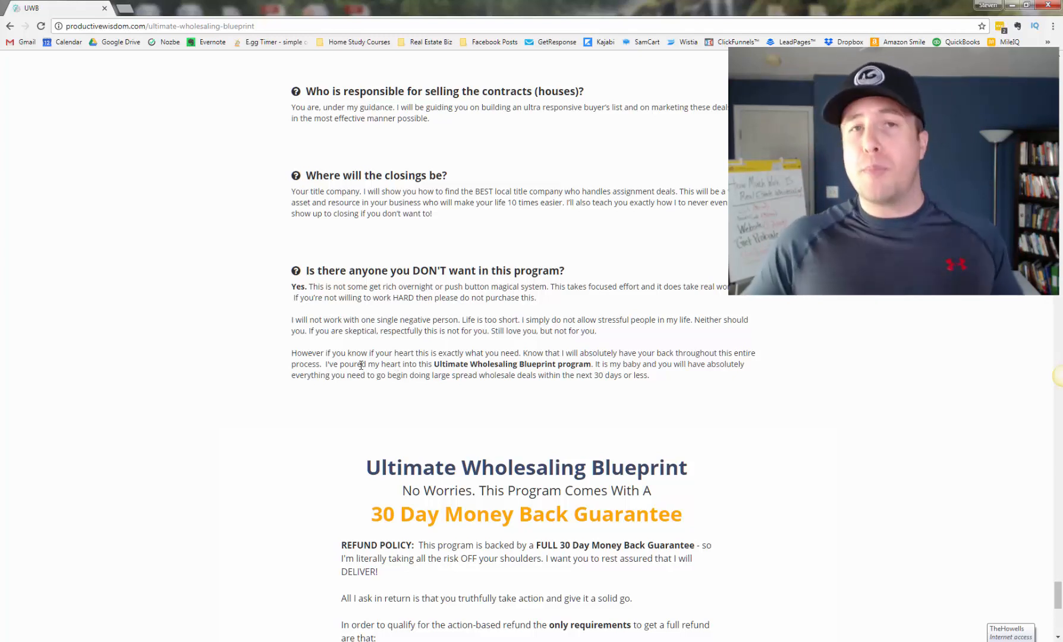
scroll("down", 3)
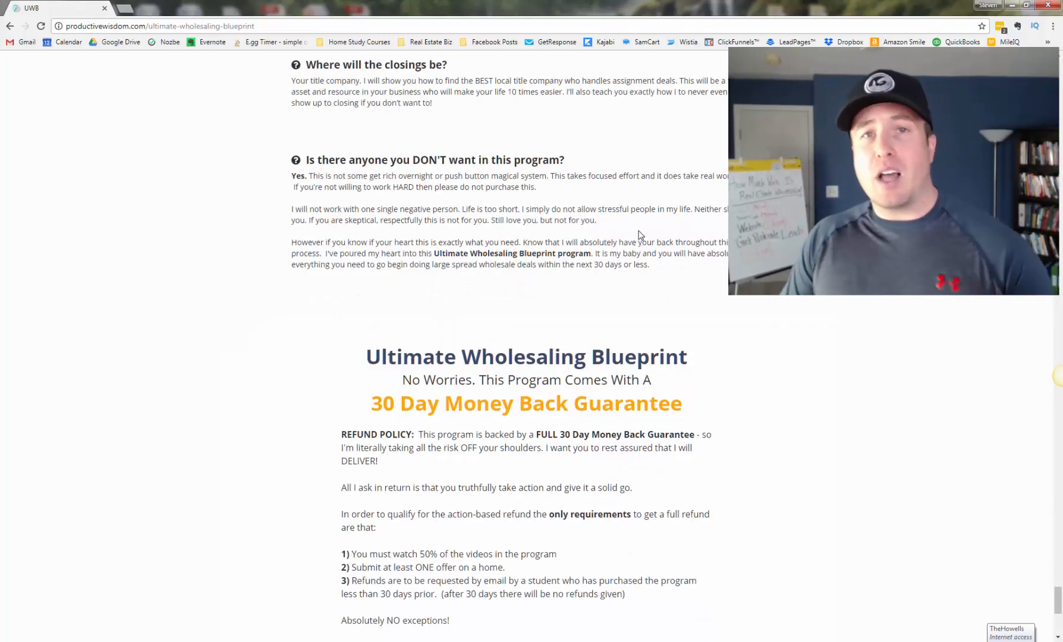
mouse_move(564, 295)
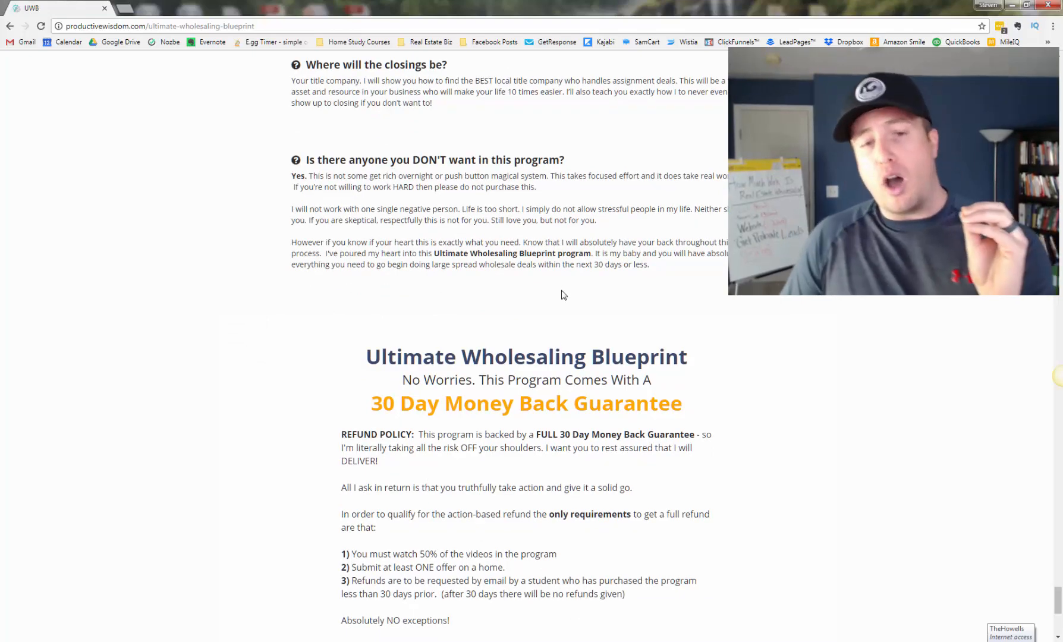
mouse_move(615, 276)
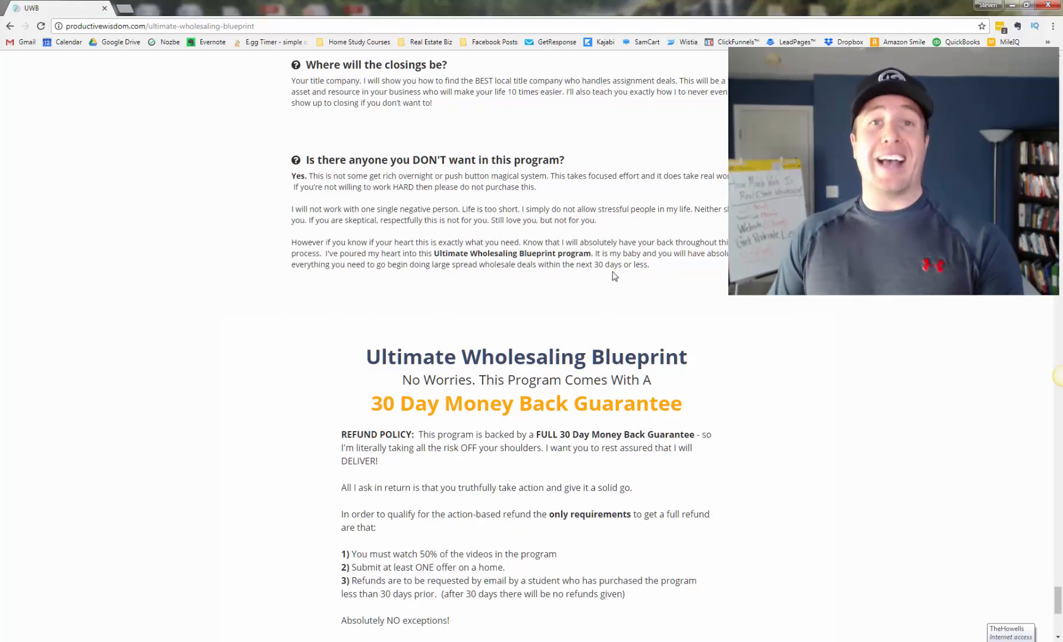
scroll("down", 3)
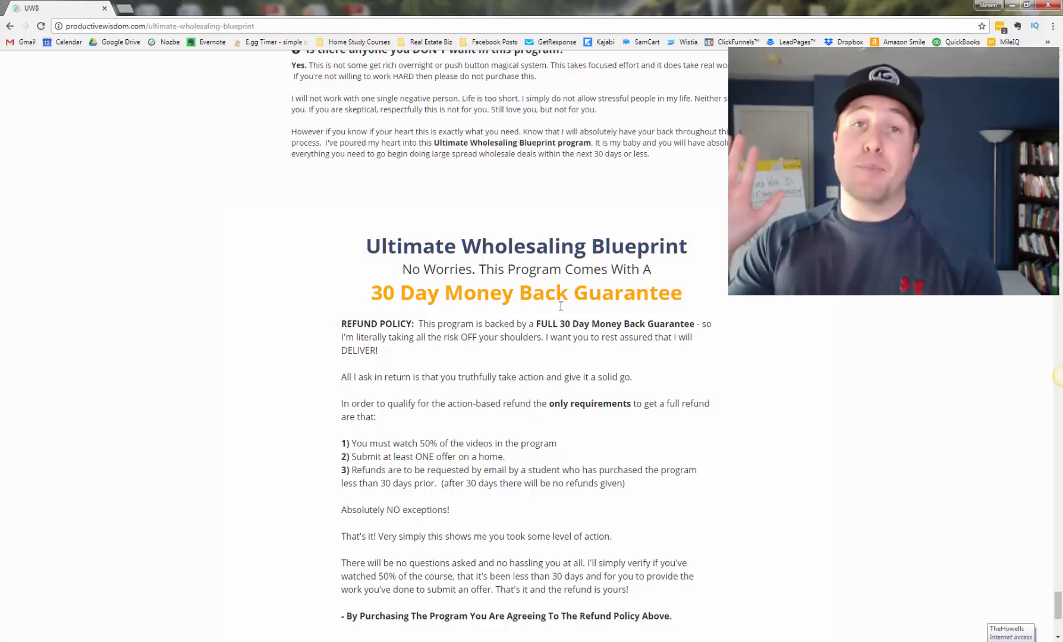
scroll("down", 3)
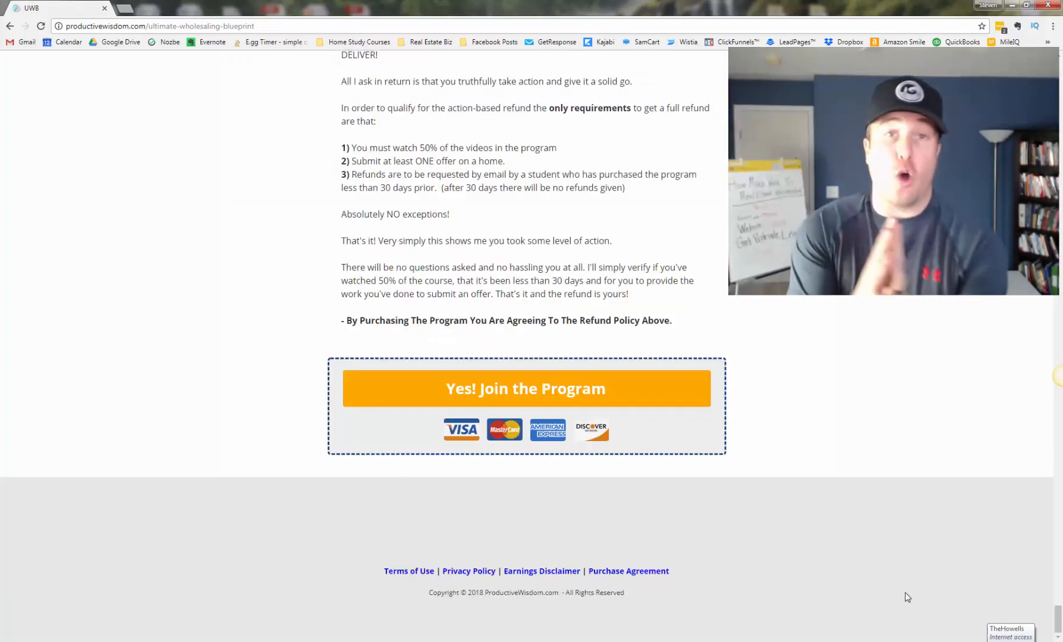